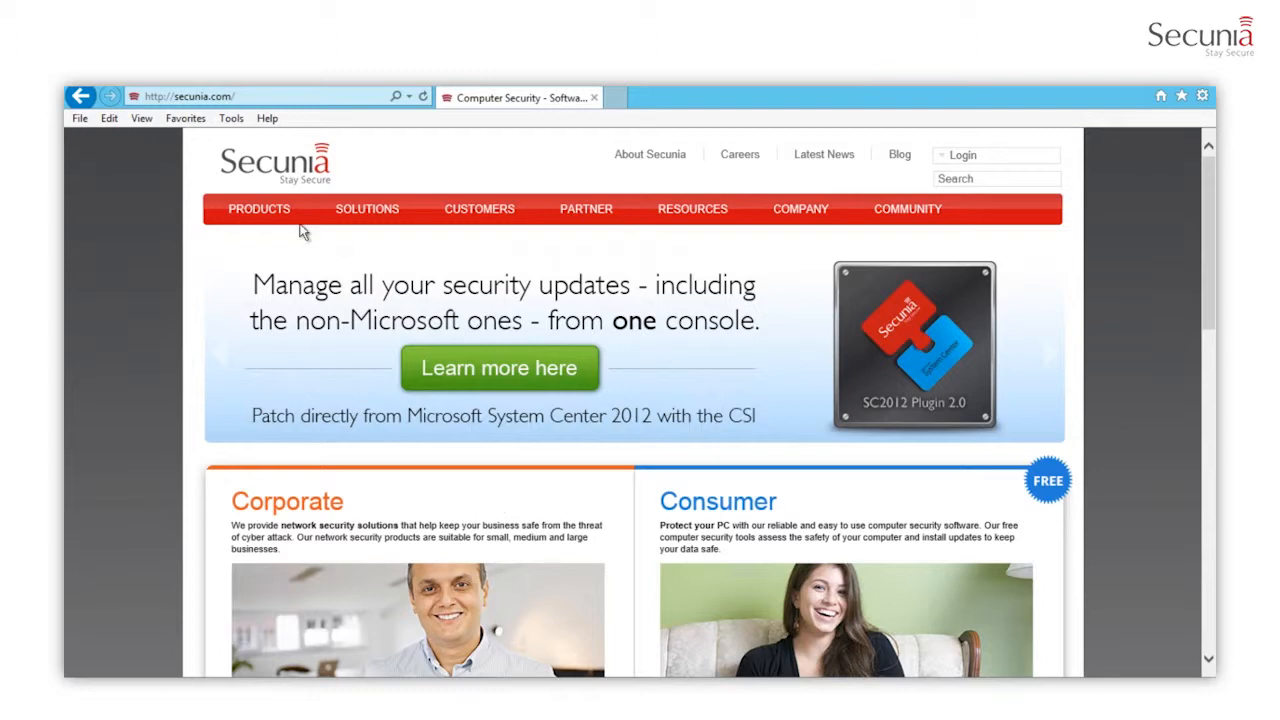
Browse to the Secunia SC2012 Plugin System Requirements page and scroll to its 32/64-bit downloads.
{"action": "left_click", "coordinate": [259, 208]}
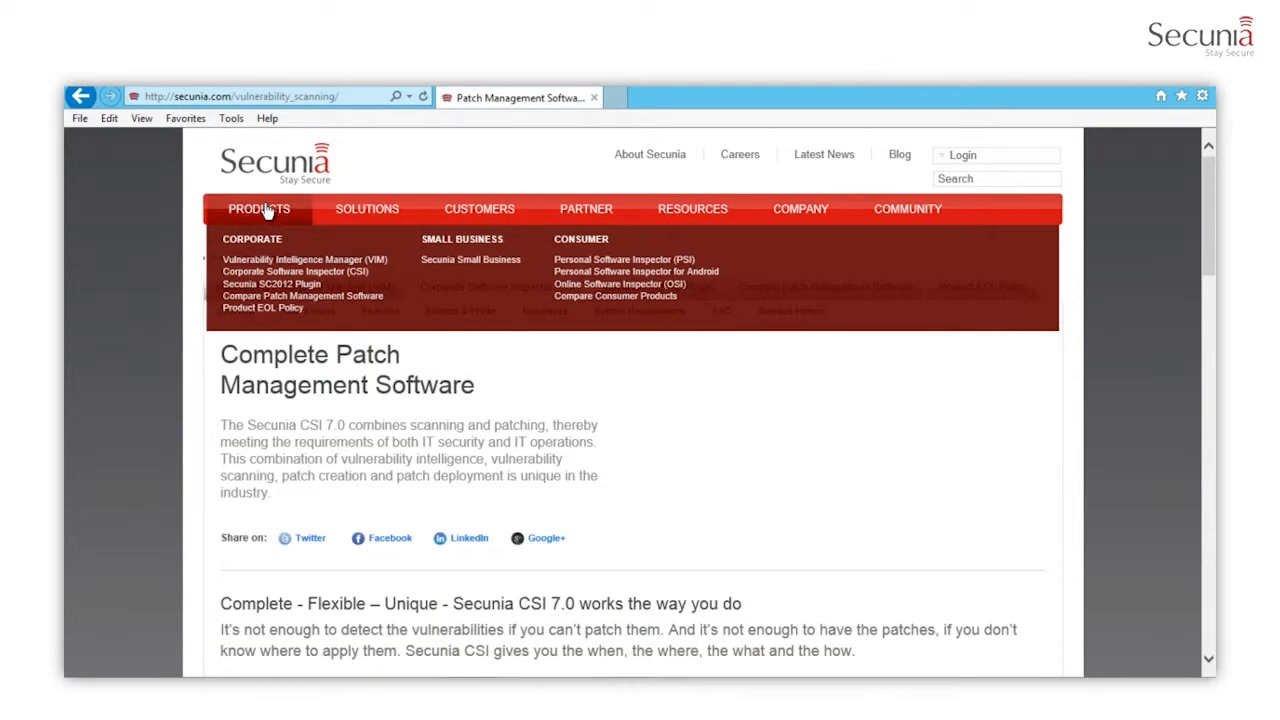
{"action": "left_click", "coordinate": [271, 284]}
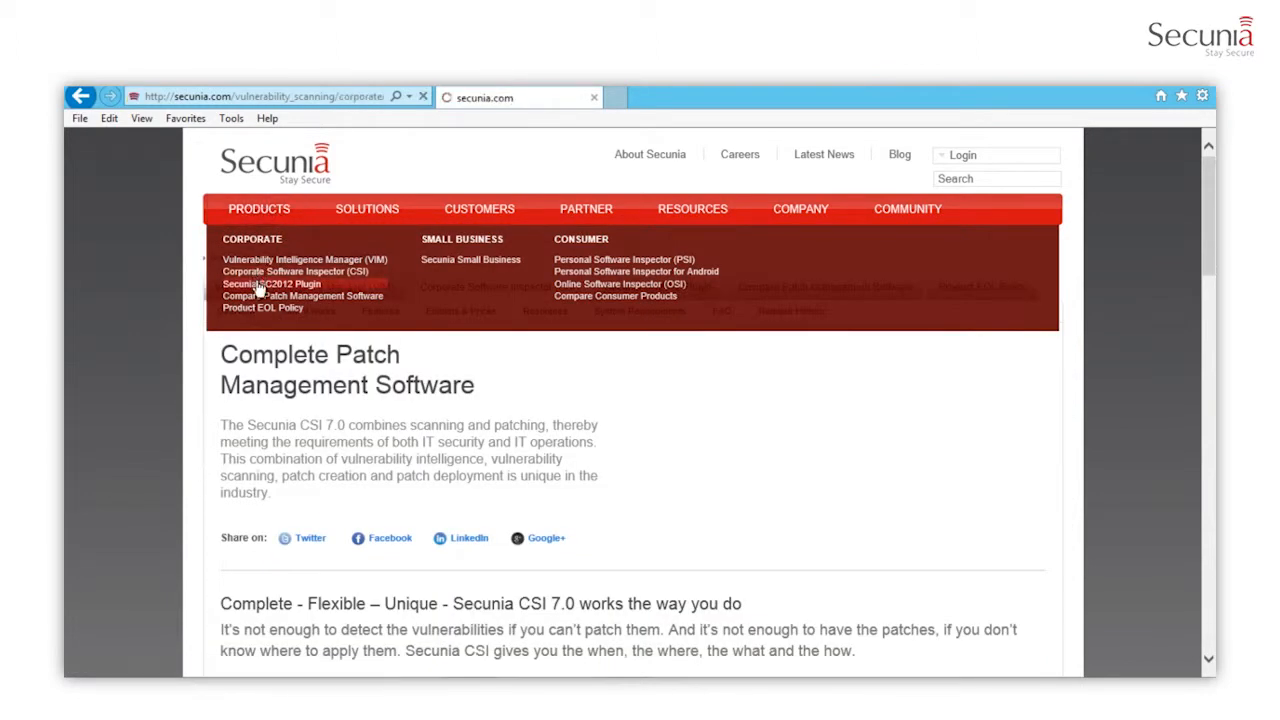
{"action": "left_click", "coordinate": [271, 283]}
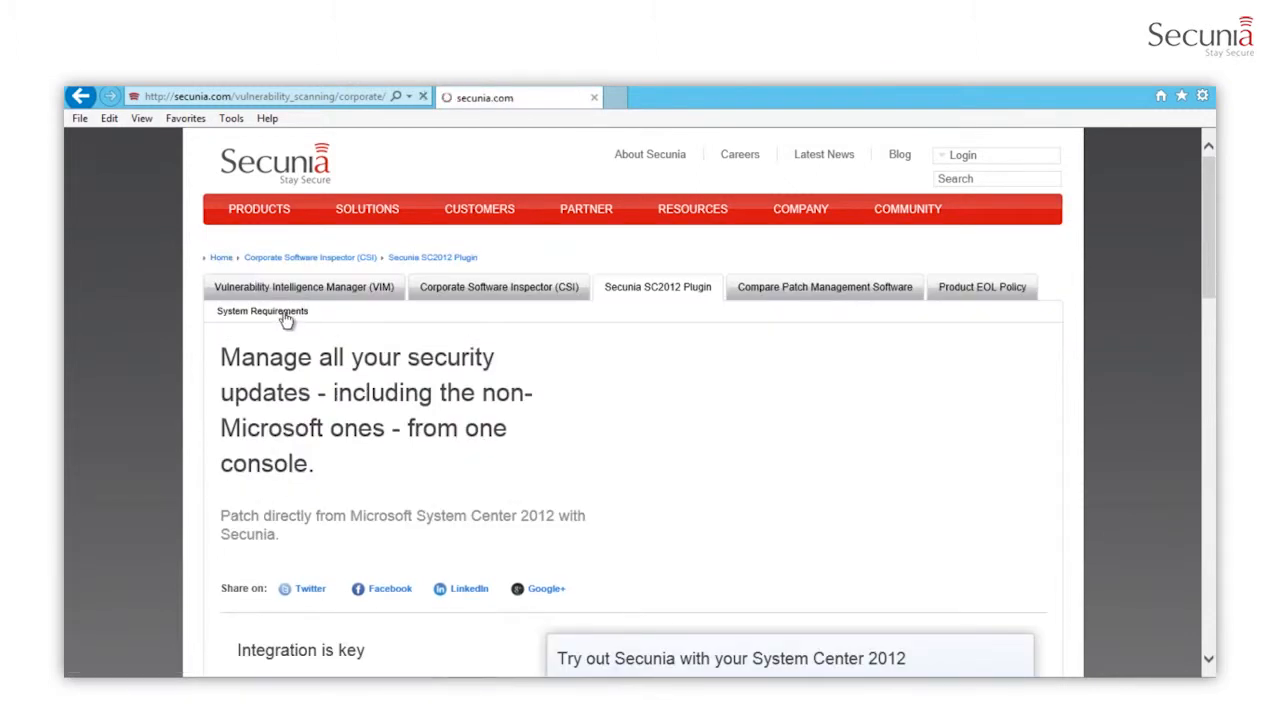
{"action": "left_click", "coordinate": [263, 311]}
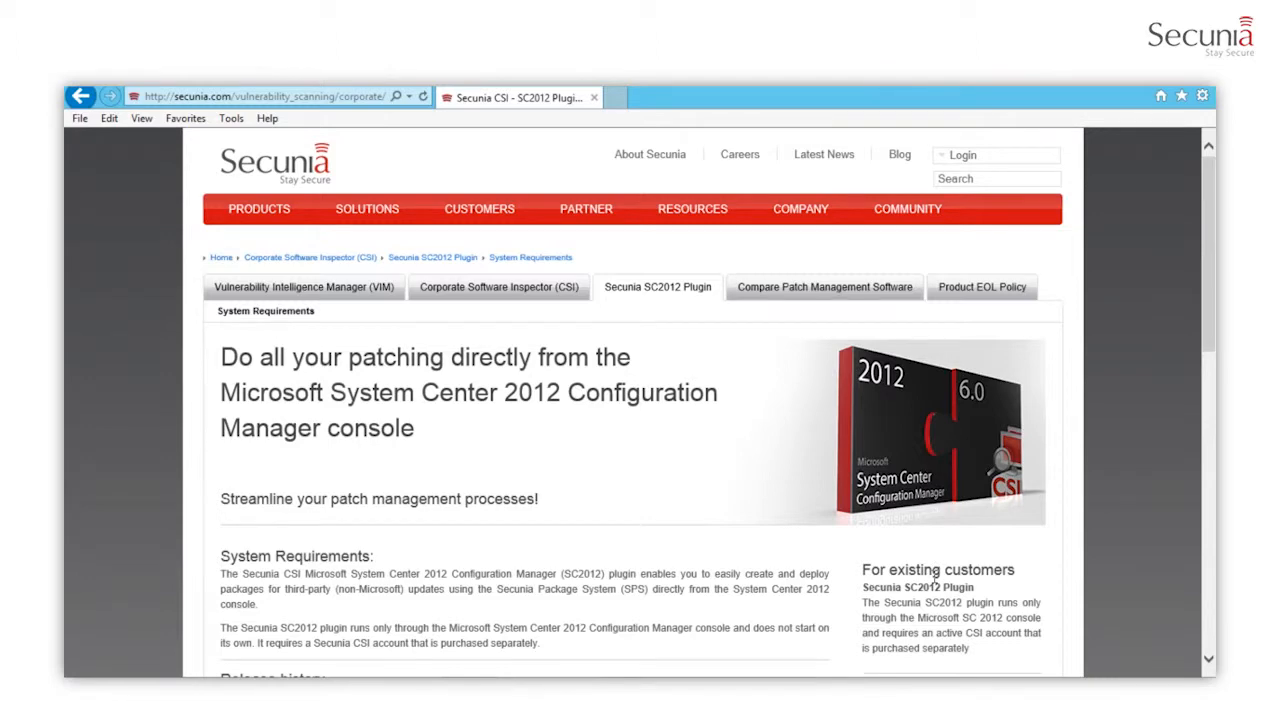
{"action": "scroll", "scroll_direction": "down", "scroll_amount": 3}
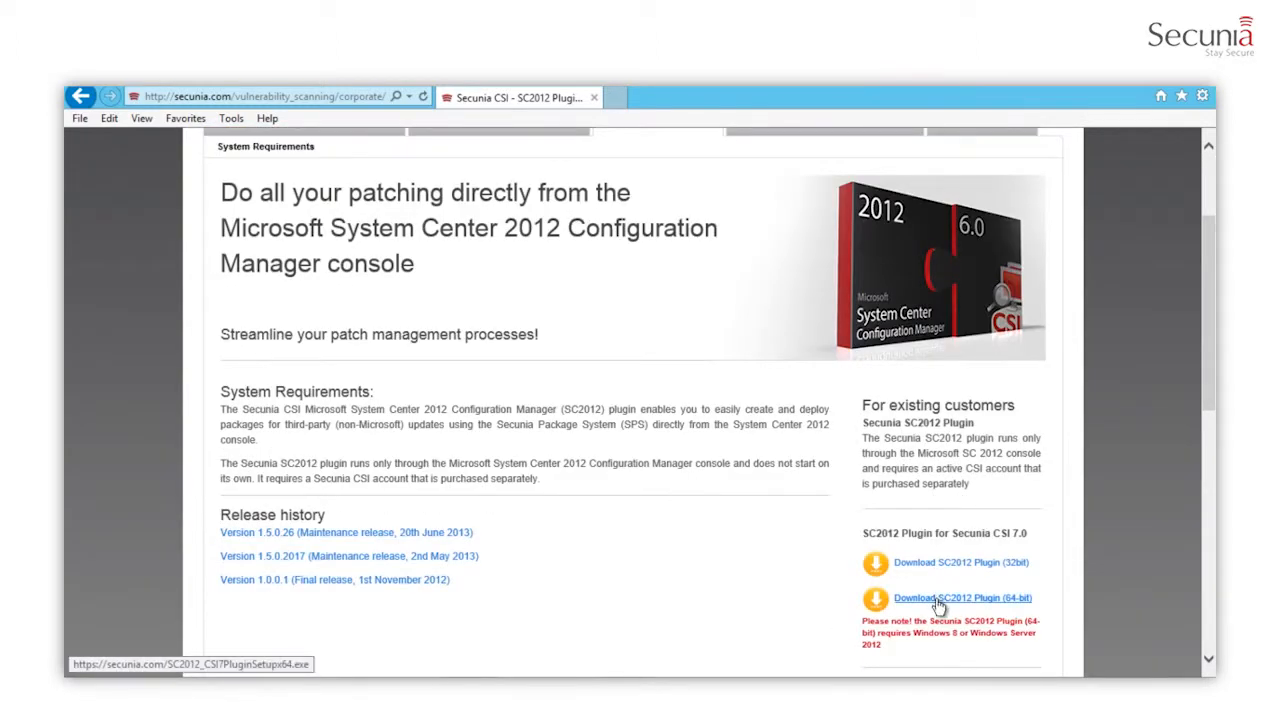
Install the 64-bit SC2012 plugin, accepting the license and keeping the default folder.
{"action": "left_click", "coordinate": [962, 597]}
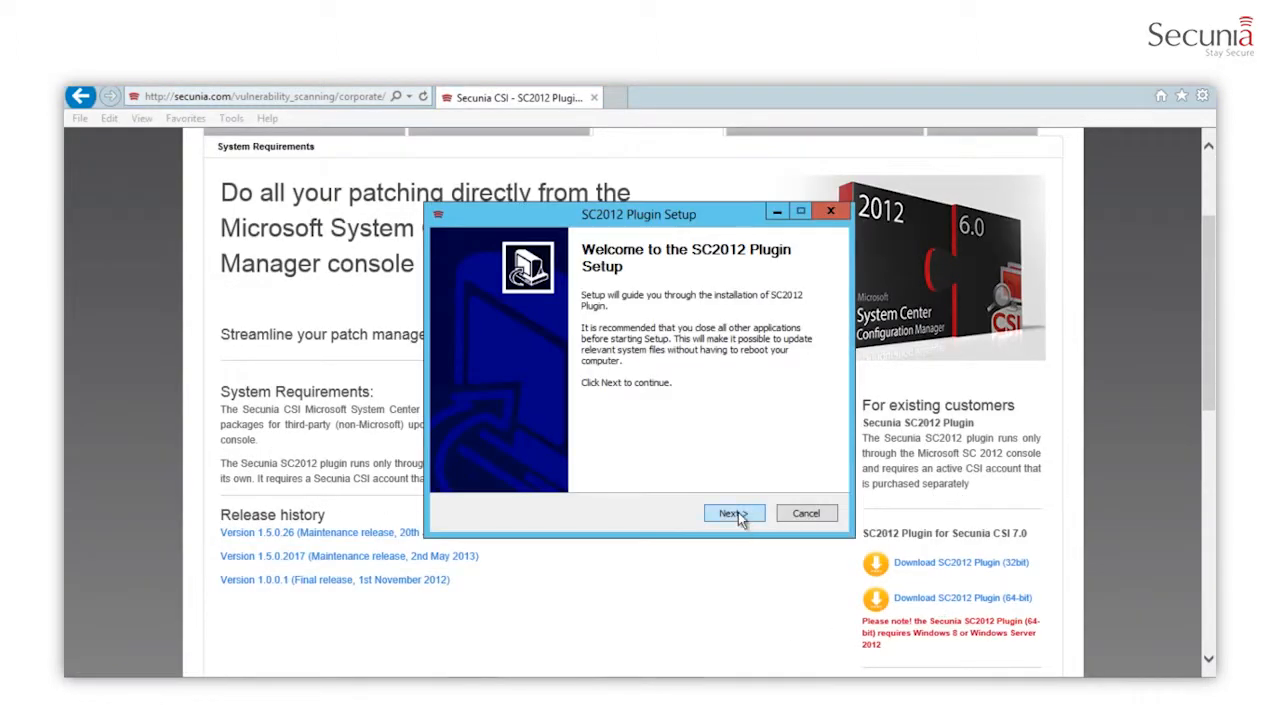
{"action": "left_click", "coordinate": [731, 512]}
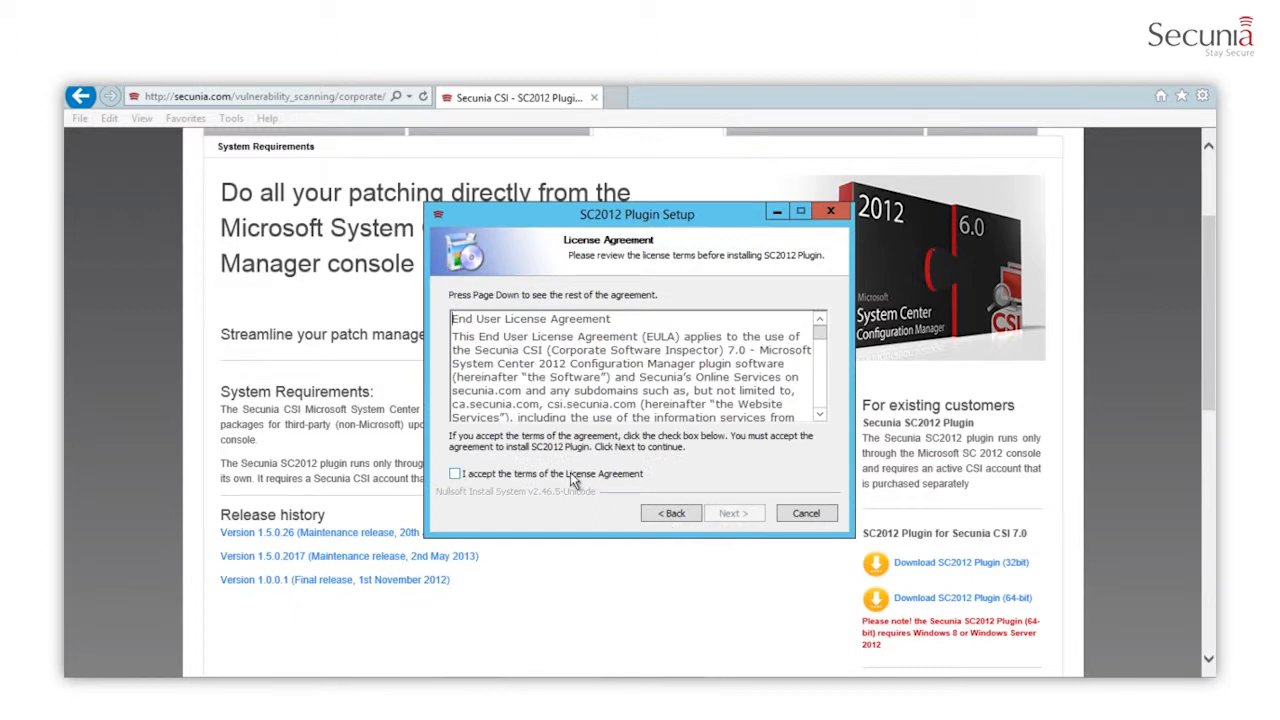
{"action": "left_click", "coordinate": [455, 473]}
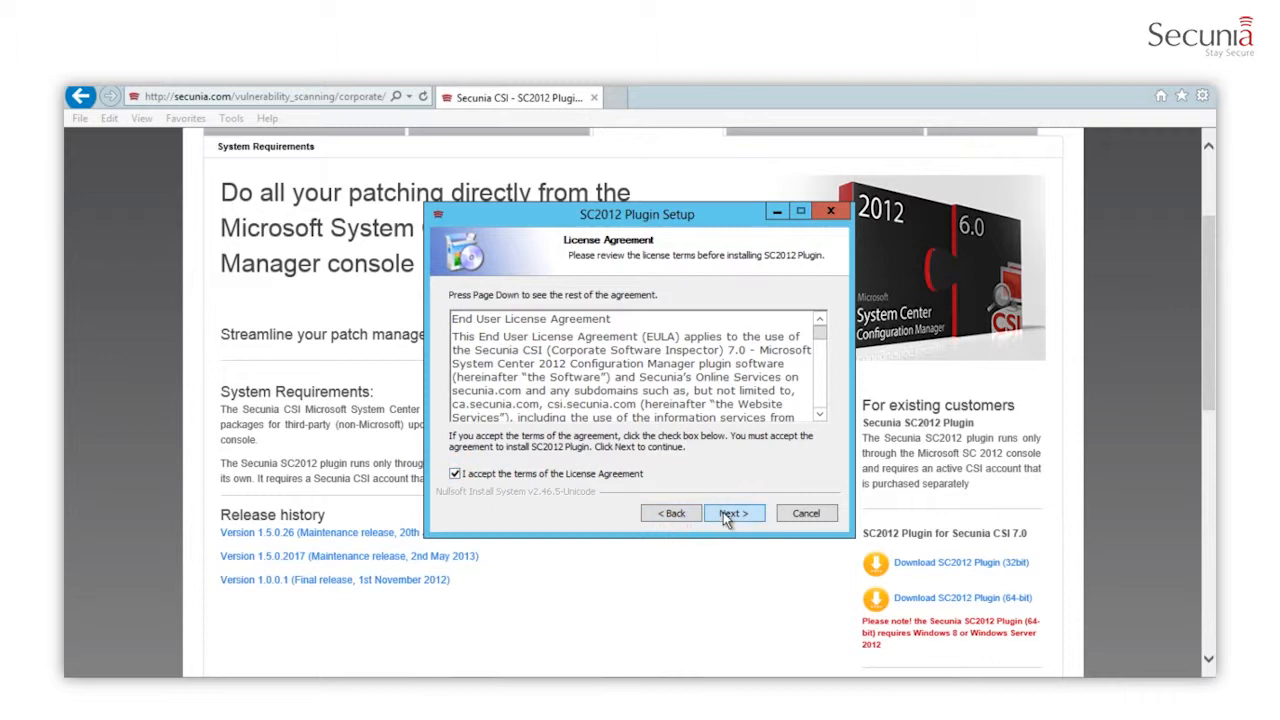
{"action": "left_click", "coordinate": [733, 513]}
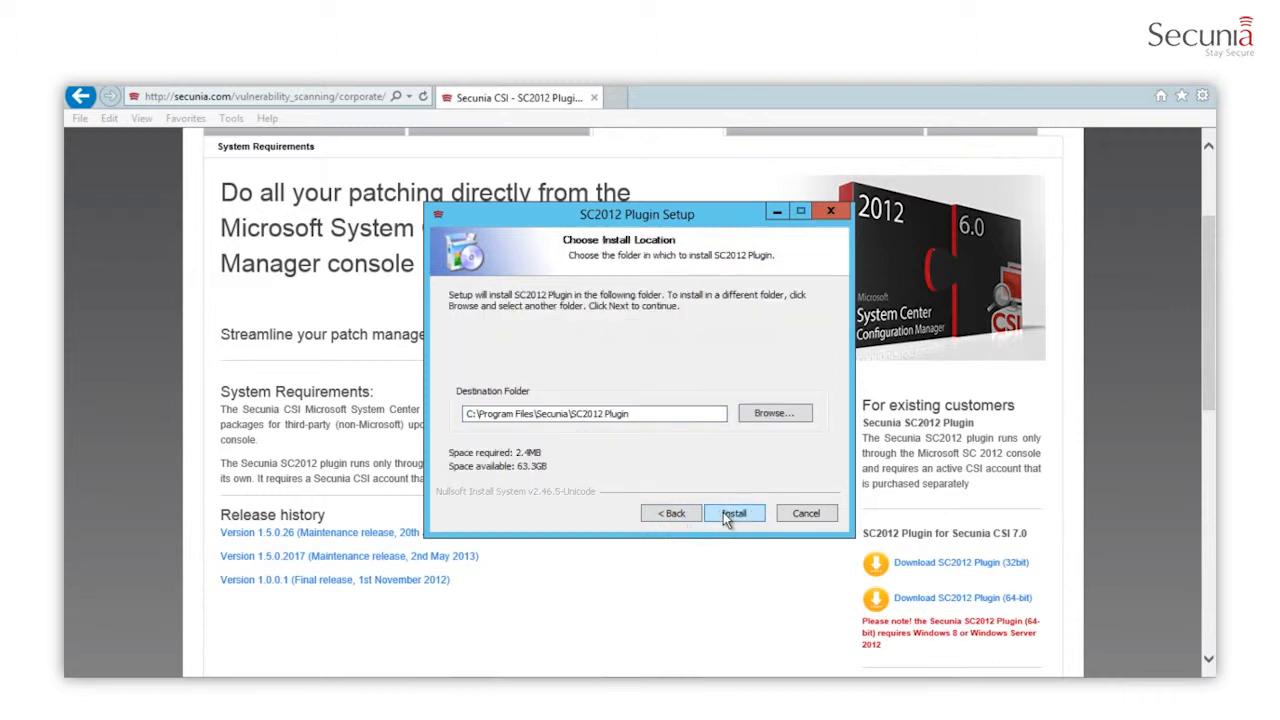
{"action": "left_click", "coordinate": [734, 512]}
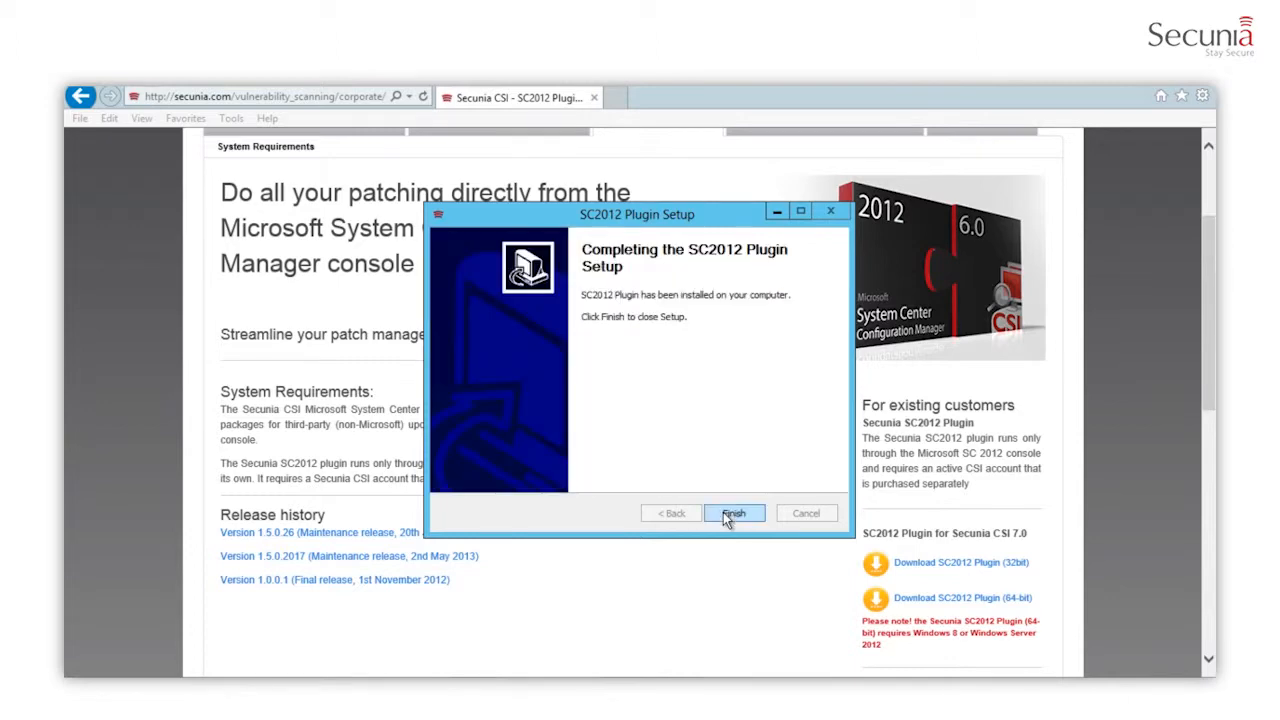
Close setup, expand the Secunia node in Software Library, and open its Import view.
{"action": "left_click", "coordinate": [734, 512]}
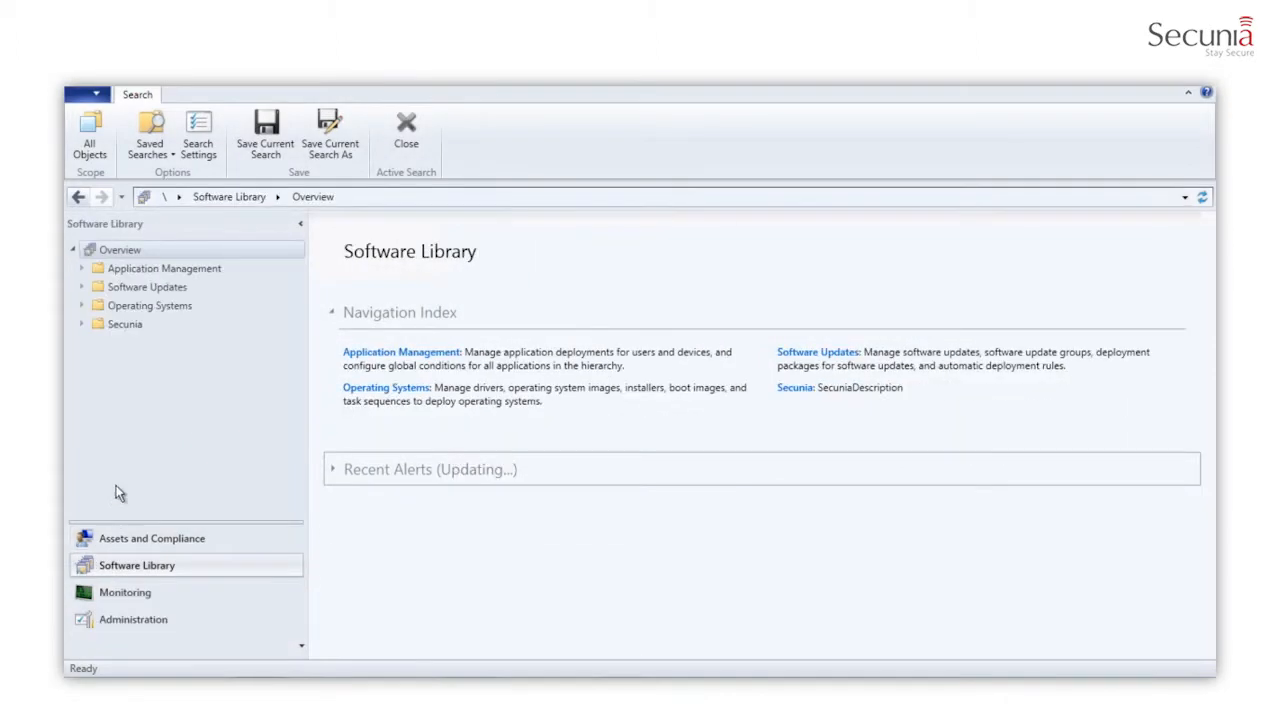
{"action": "left_click", "coordinate": [81, 323]}
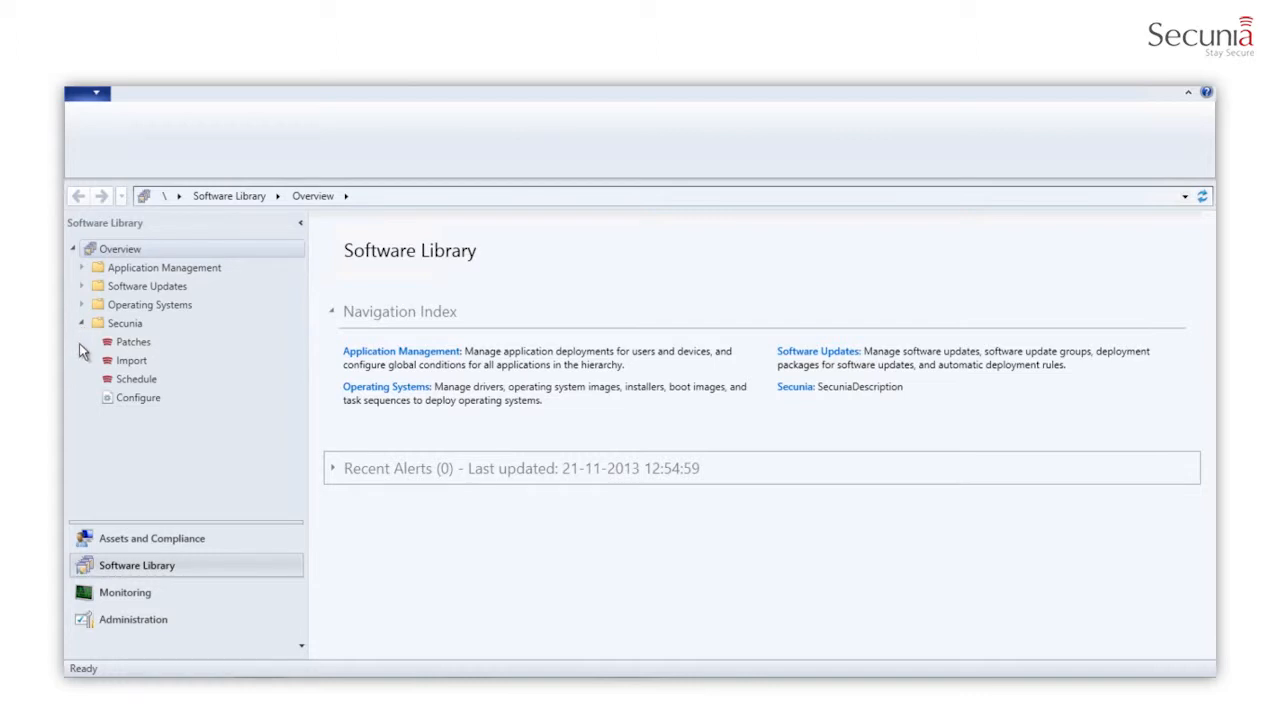
{"action": "mouse_move", "coordinate": [133, 341]}
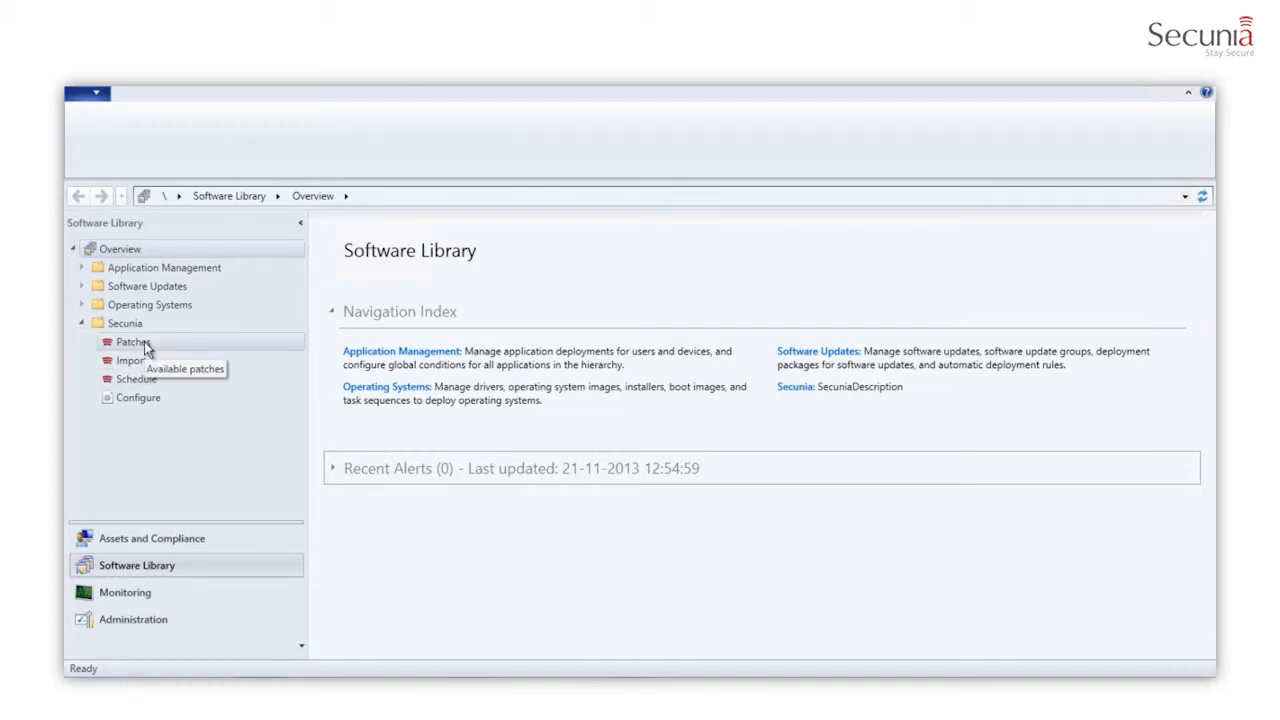
{"action": "left_click", "coordinate": [130, 360]}
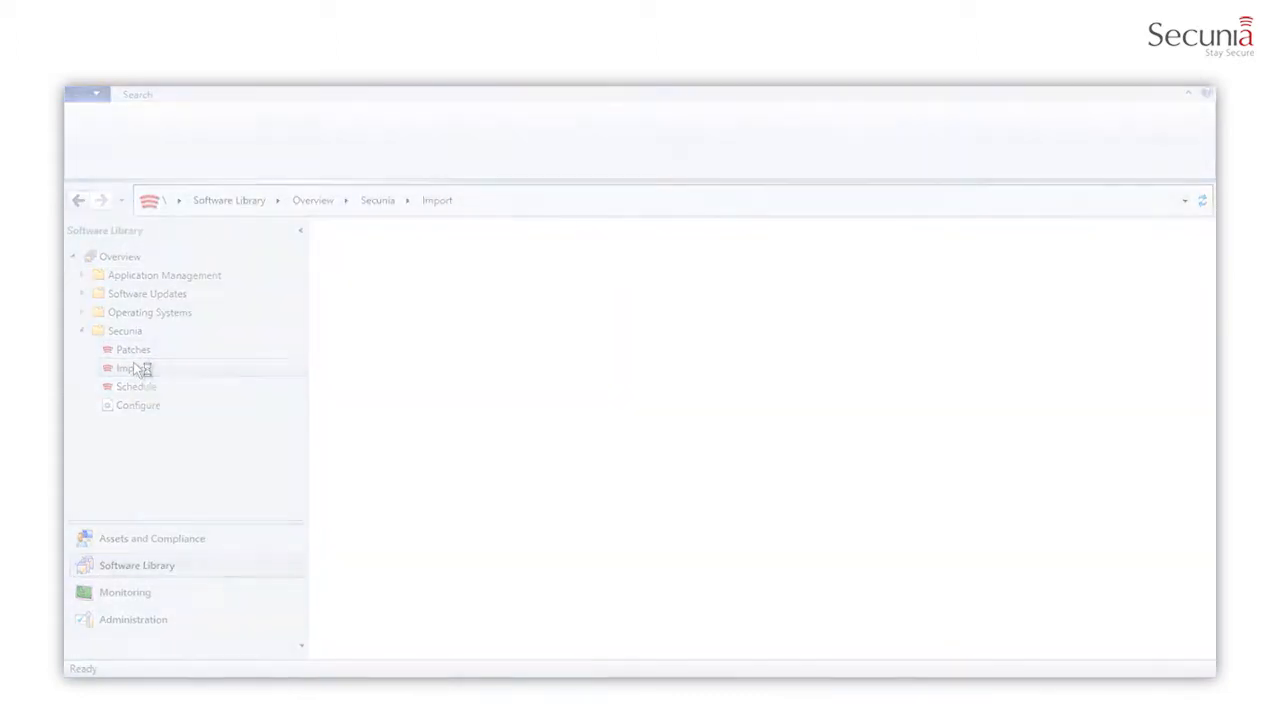
Open Default Client Settings' Software Inventory section and its Set Types file list.
{"action": "left_click", "coordinate": [132, 618]}
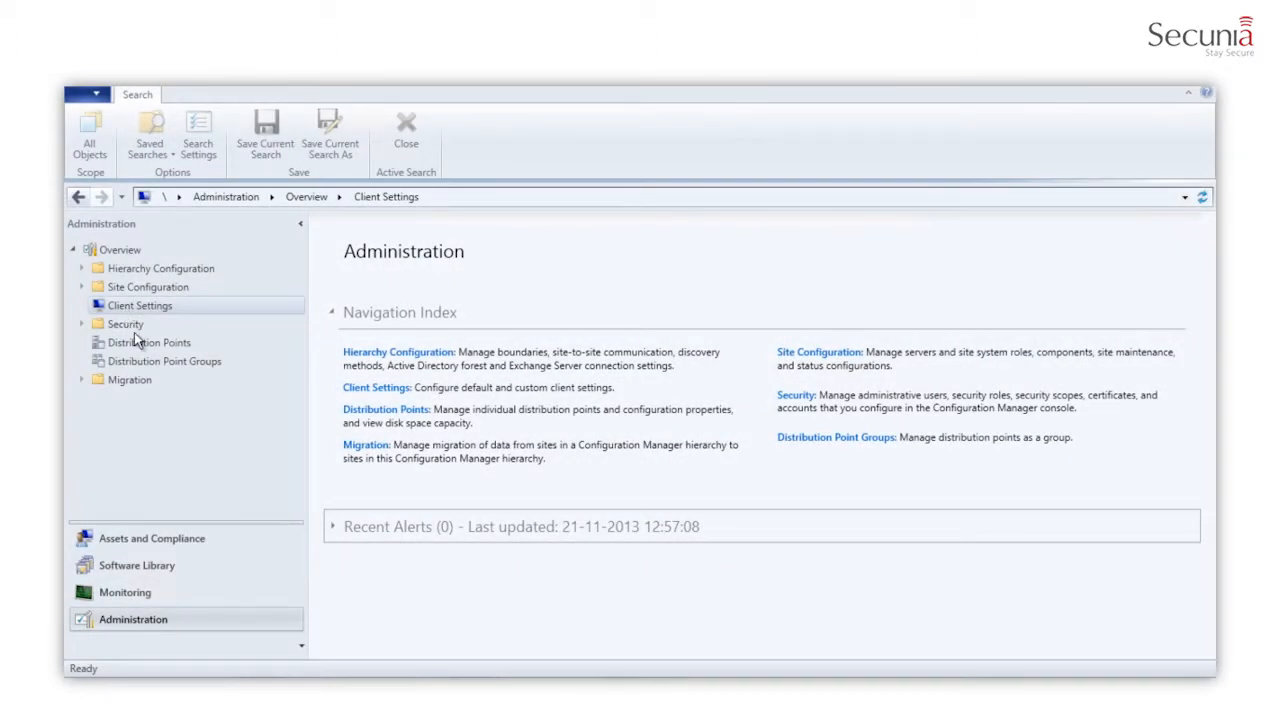
{"action": "left_click", "coordinate": [139, 305]}
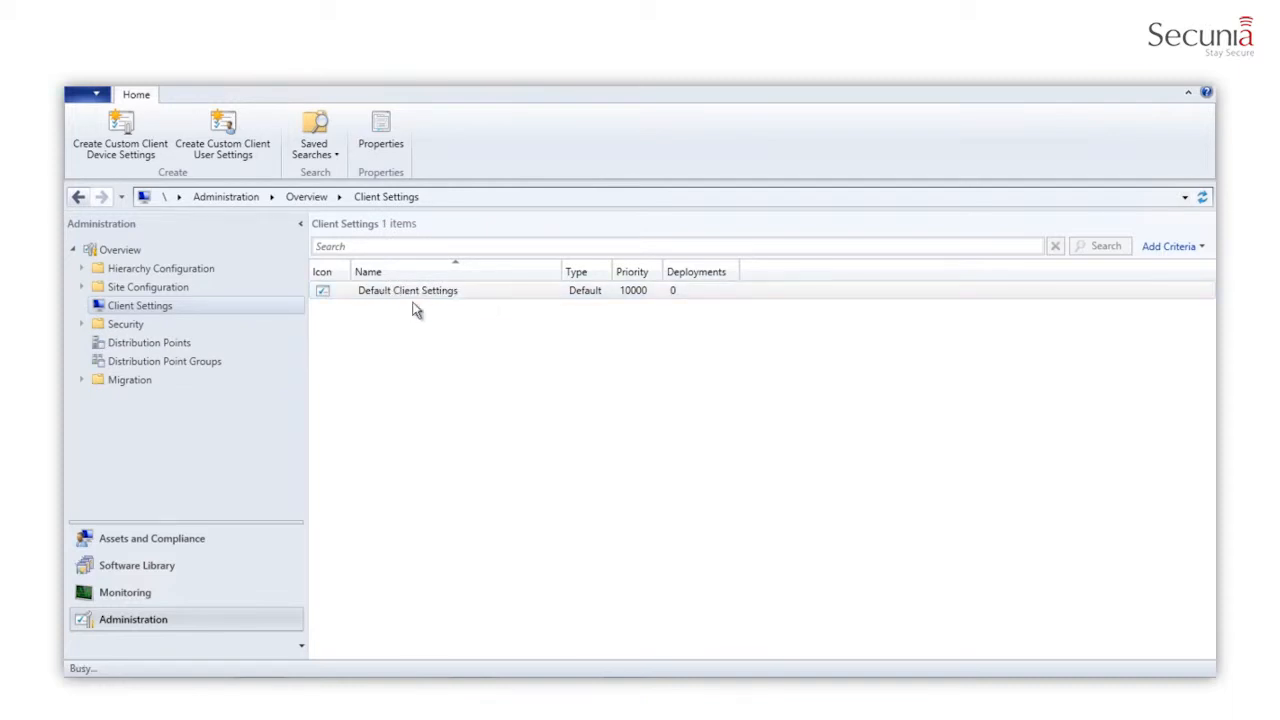
{"action": "double_click", "coordinate": [407, 290]}
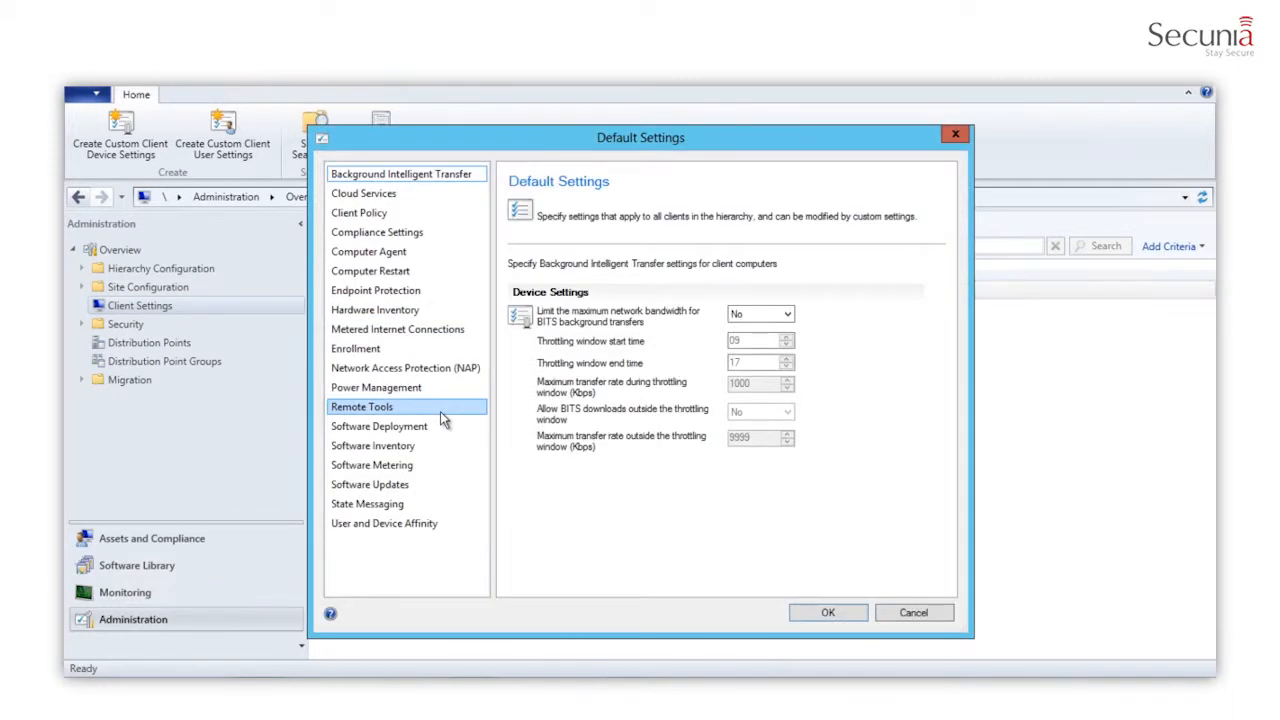
{"action": "left_click", "coordinate": [372, 445]}
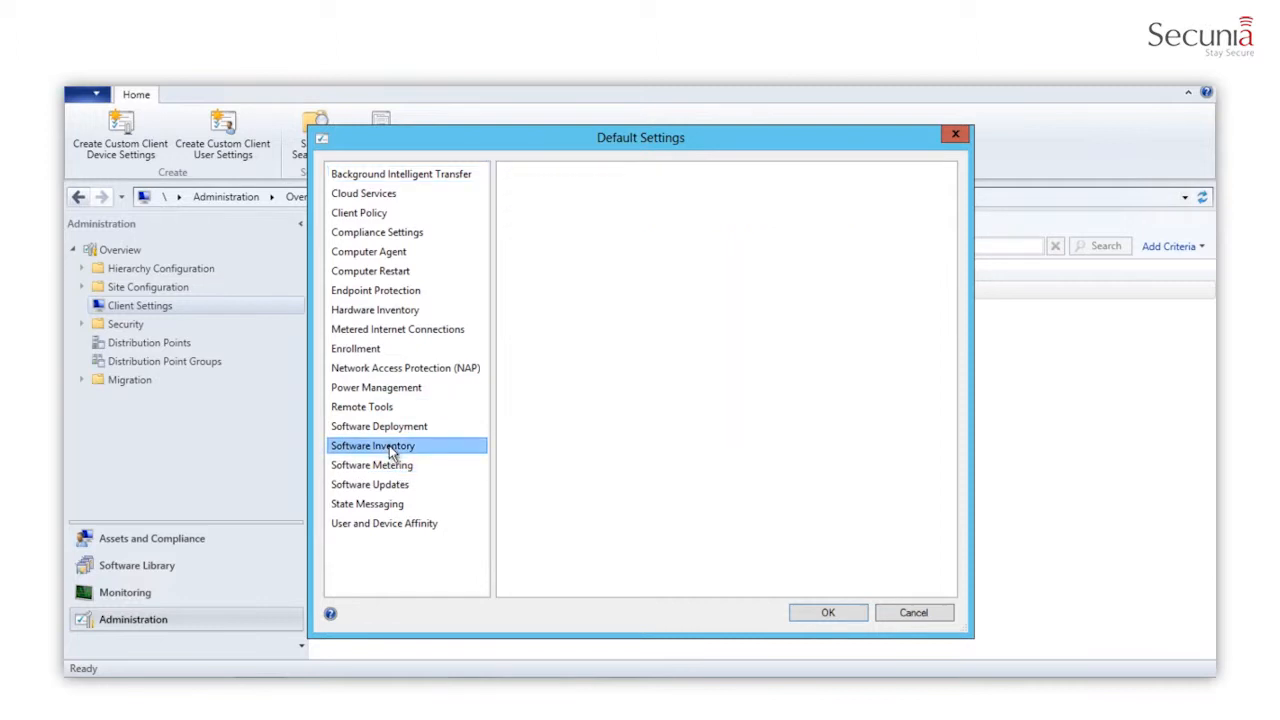
{"action": "left_click", "coordinate": [372, 445]}
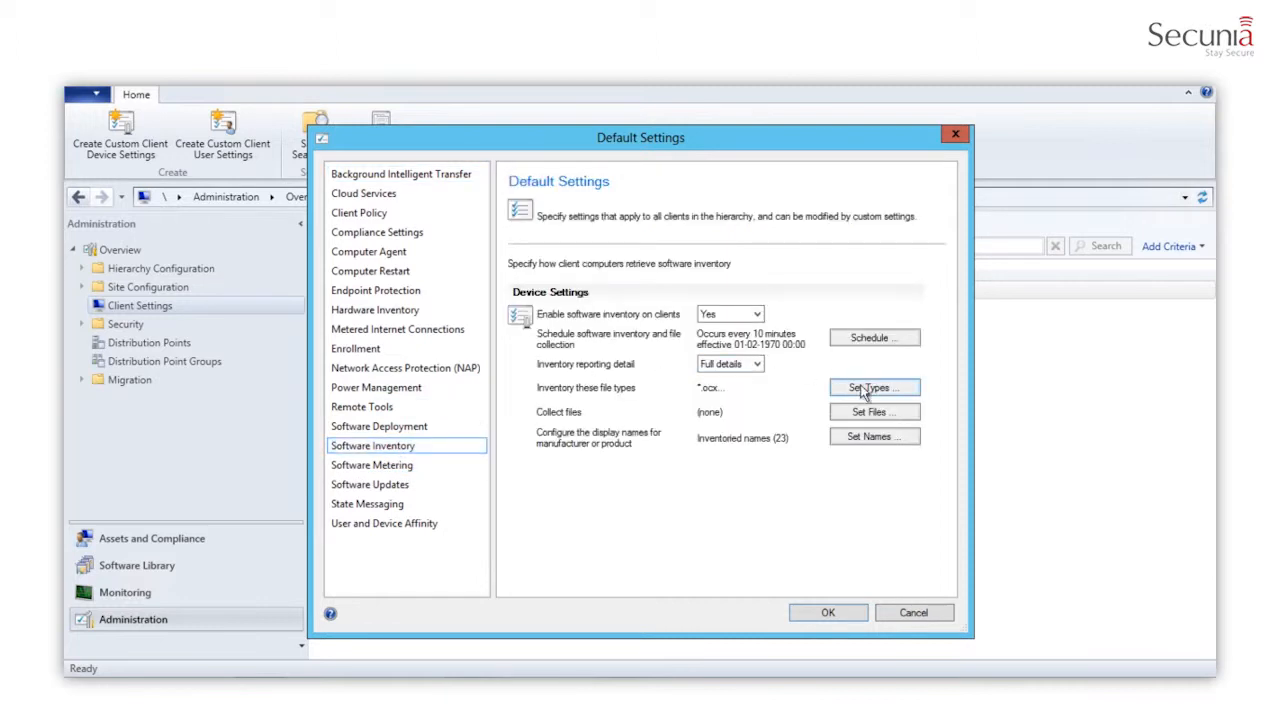
{"action": "left_click", "coordinate": [873, 387]}
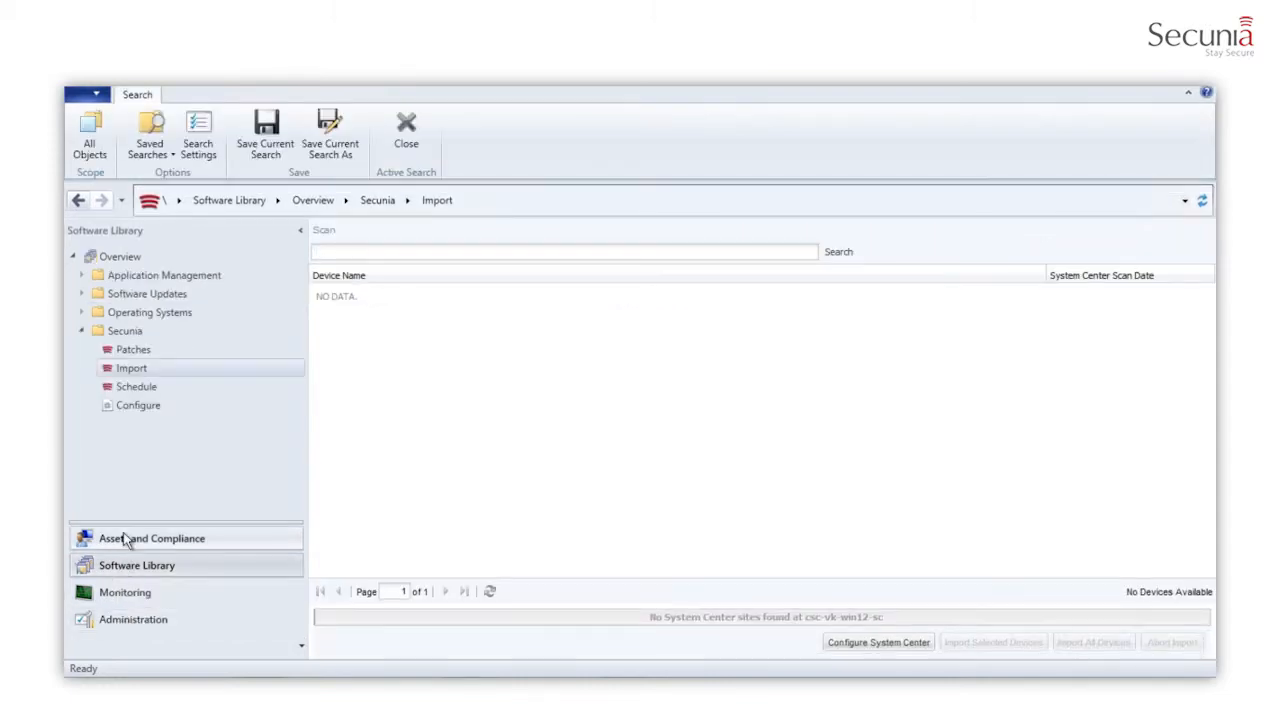
{"action": "mouse_move", "coordinate": [130, 476]}
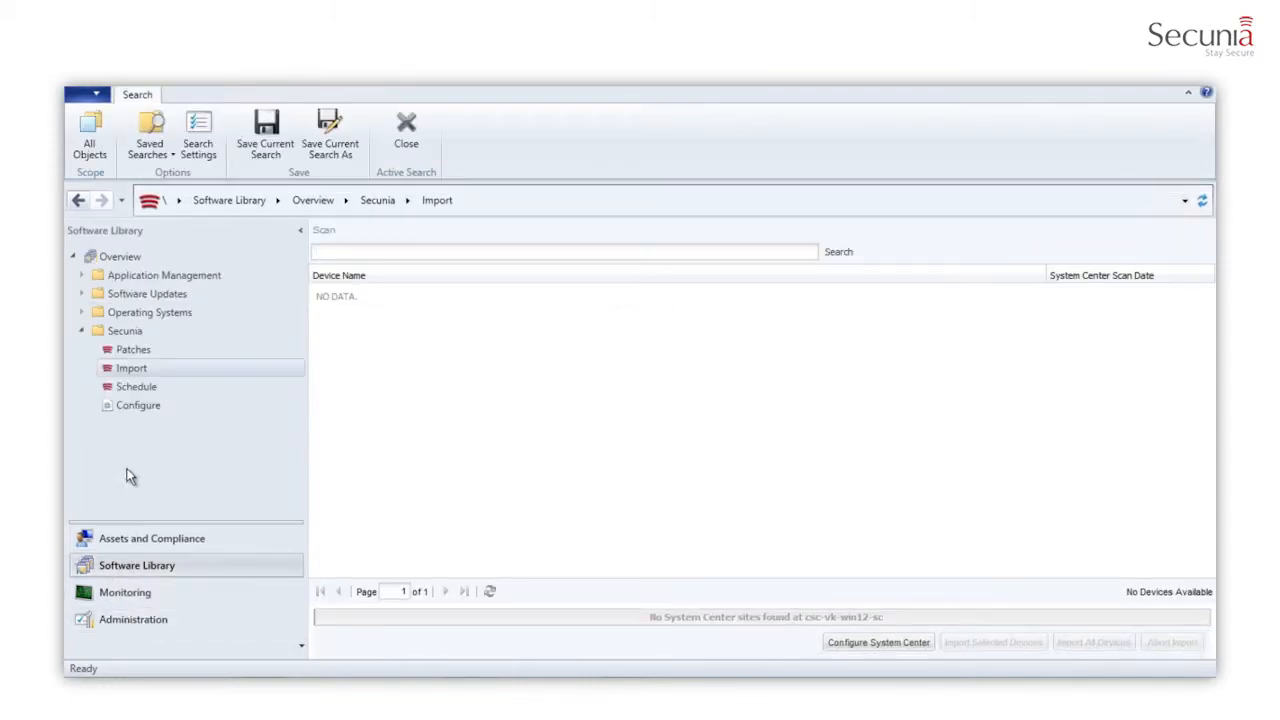
{"action": "mouse_move", "coordinate": [288, 393]}
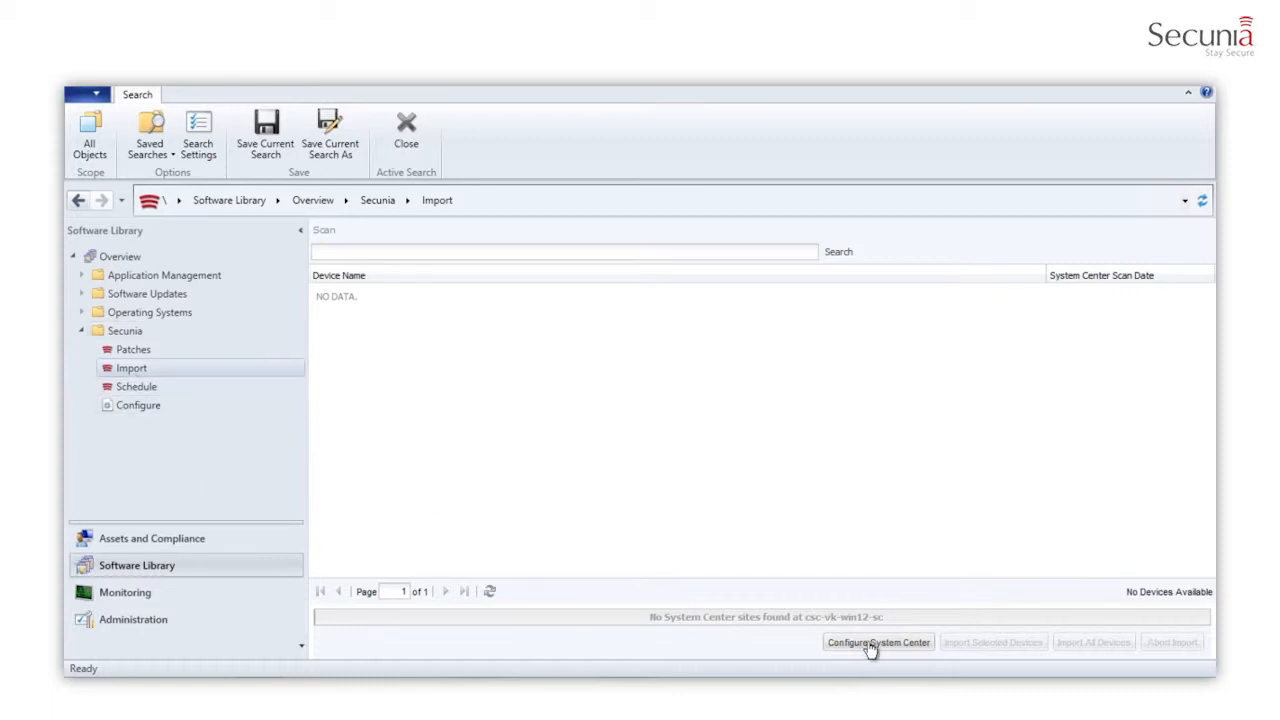
Save the System Center connection to server csc-vk-win12-sc, then inspect the Manual SQL Host field.
{"action": "left_click", "coordinate": [877, 642]}
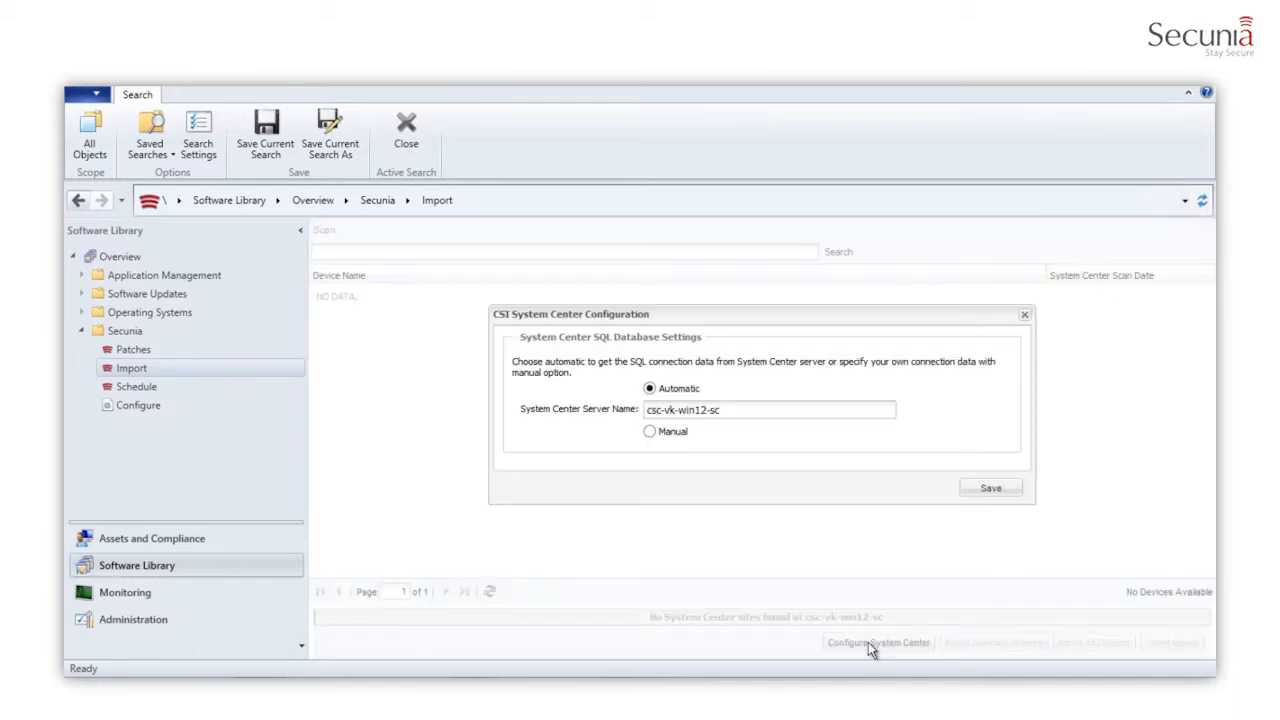
{"action": "left_click", "coordinate": [770, 409]}
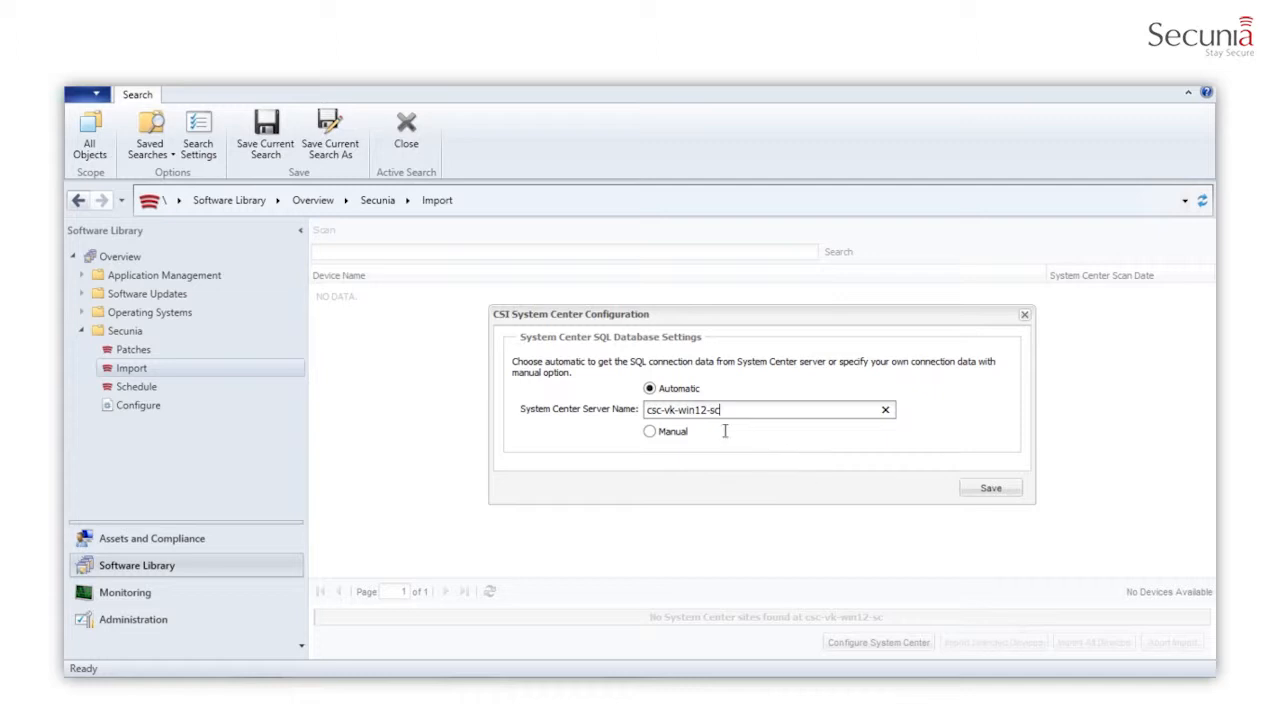
{"action": "left_click", "coordinate": [989, 487]}
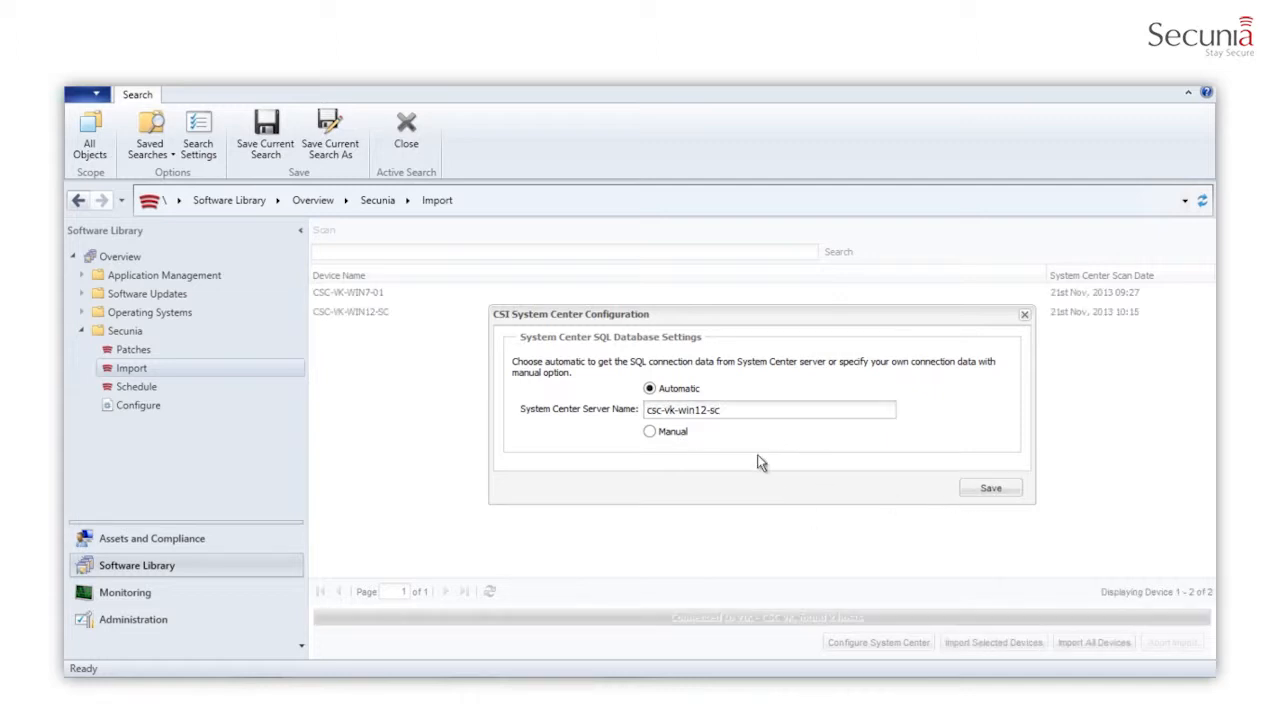
{"action": "mouse_move", "coordinate": [651, 431]}
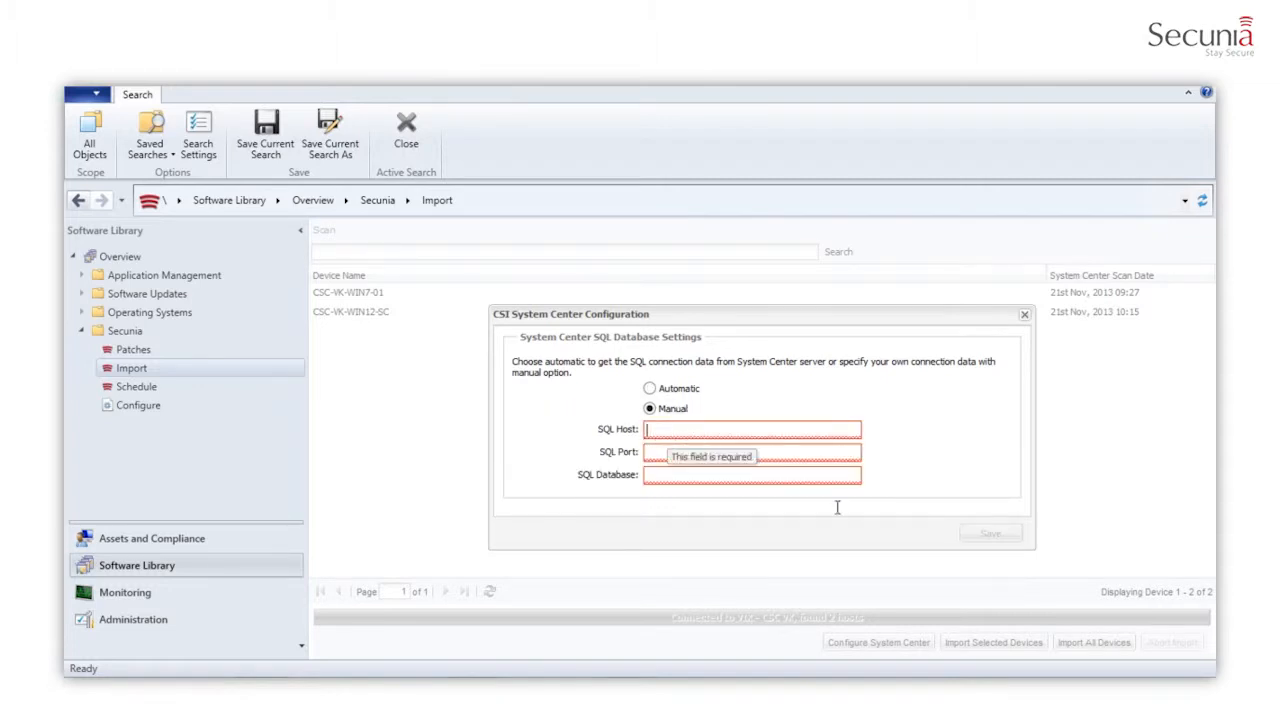
{"action": "mouse_move", "coordinate": [788, 543]}
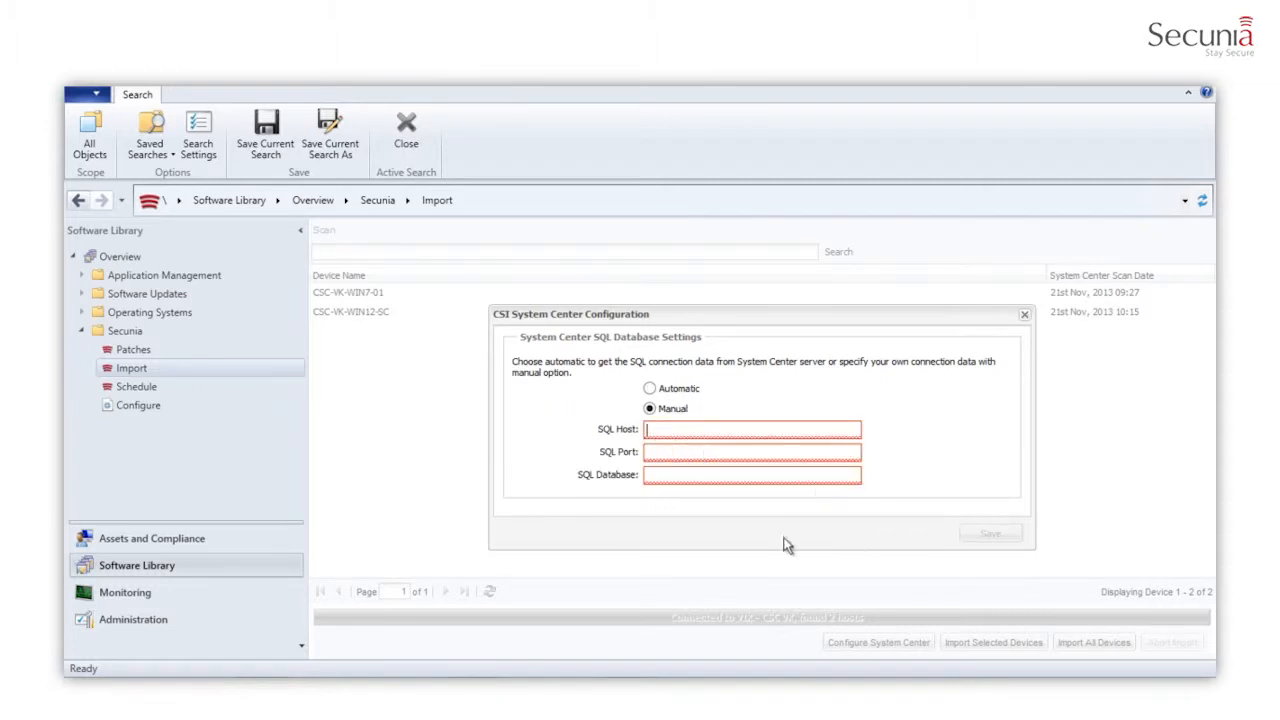
{"action": "left_click", "coordinate": [753, 428]}
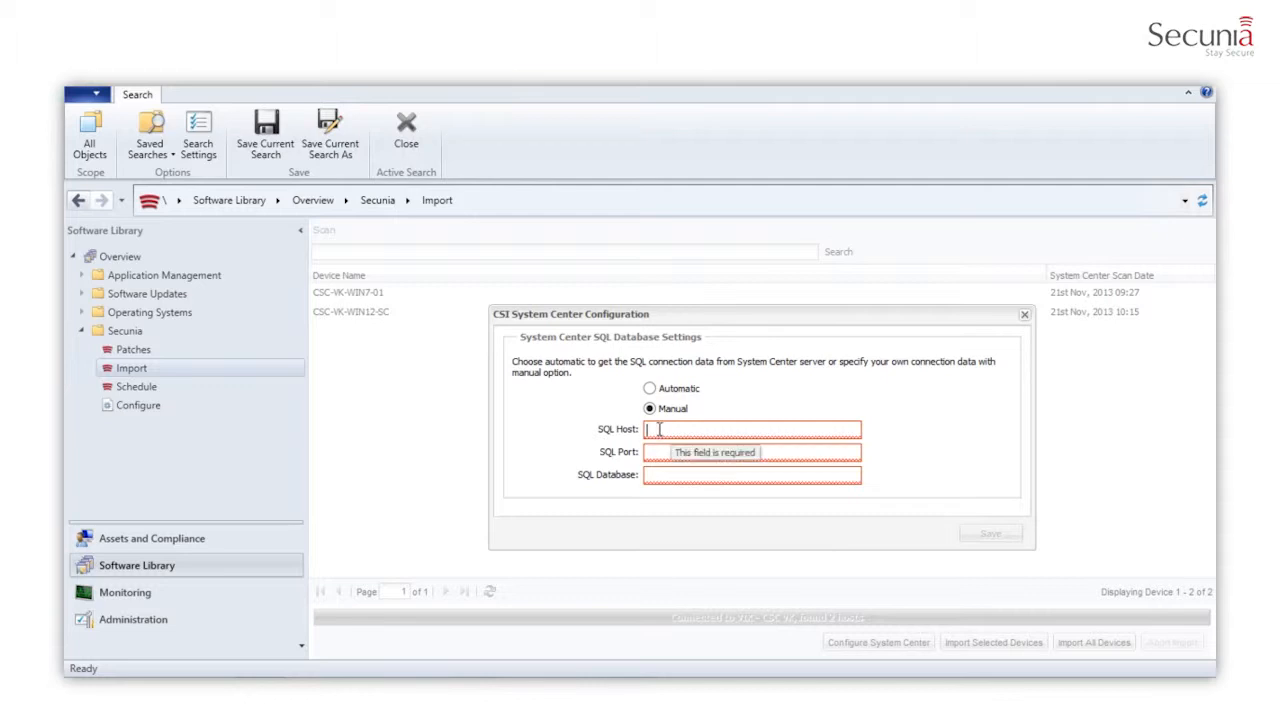
{"action": "mouse_move", "coordinate": [1024, 316]}
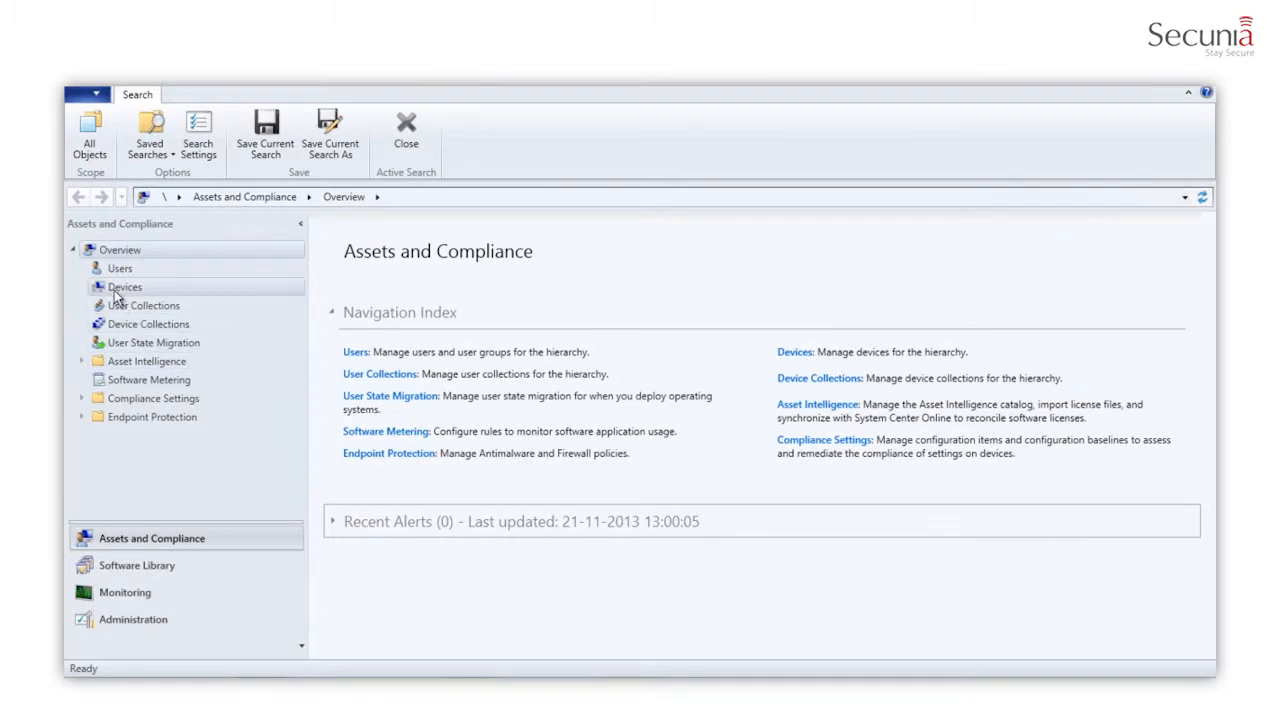
{"action": "mouse_move", "coordinate": [117, 318]}
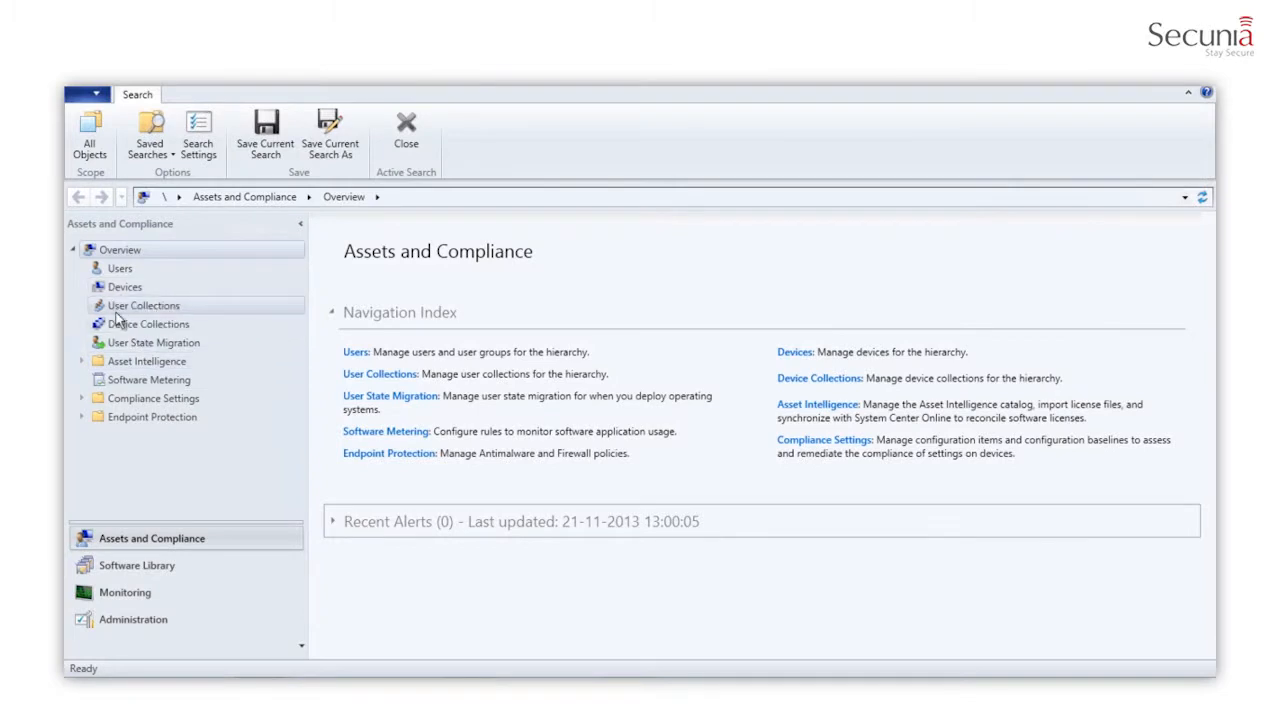
Open Device Collections and bring up actions for All Desktop and Server Clients.
{"action": "left_click", "coordinate": [148, 323]}
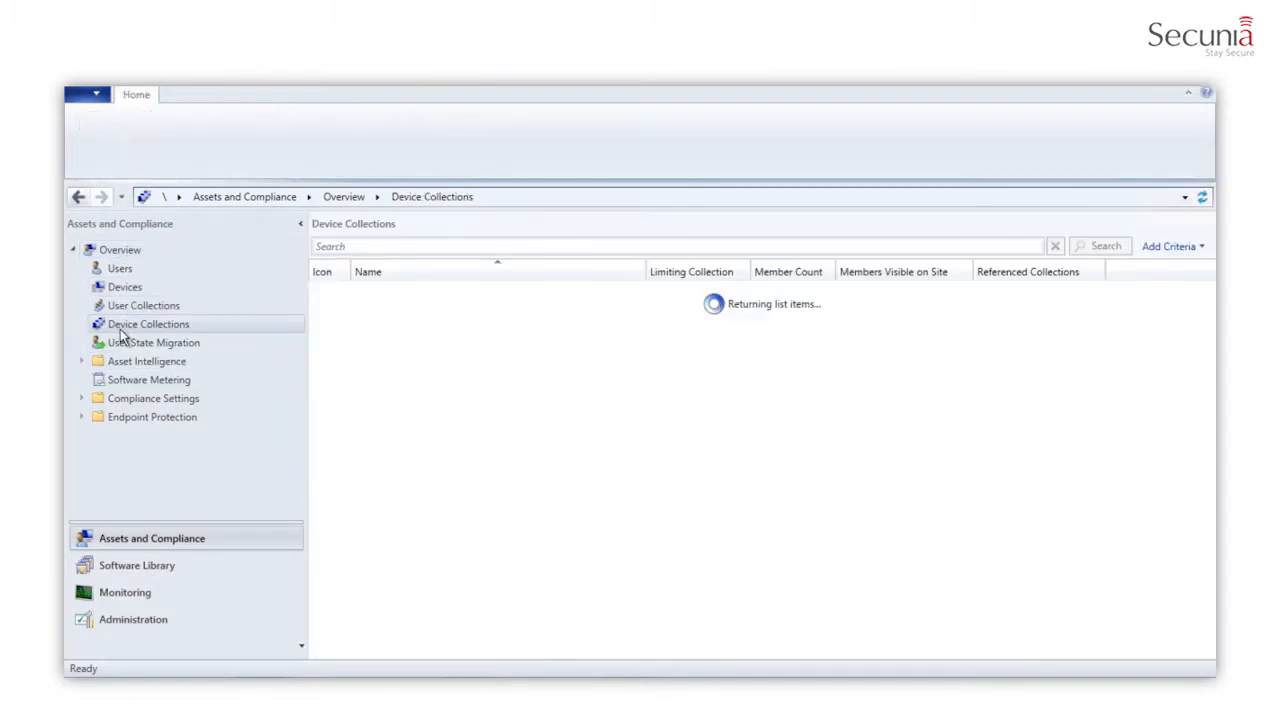
{"action": "left_click", "coordinate": [148, 323]}
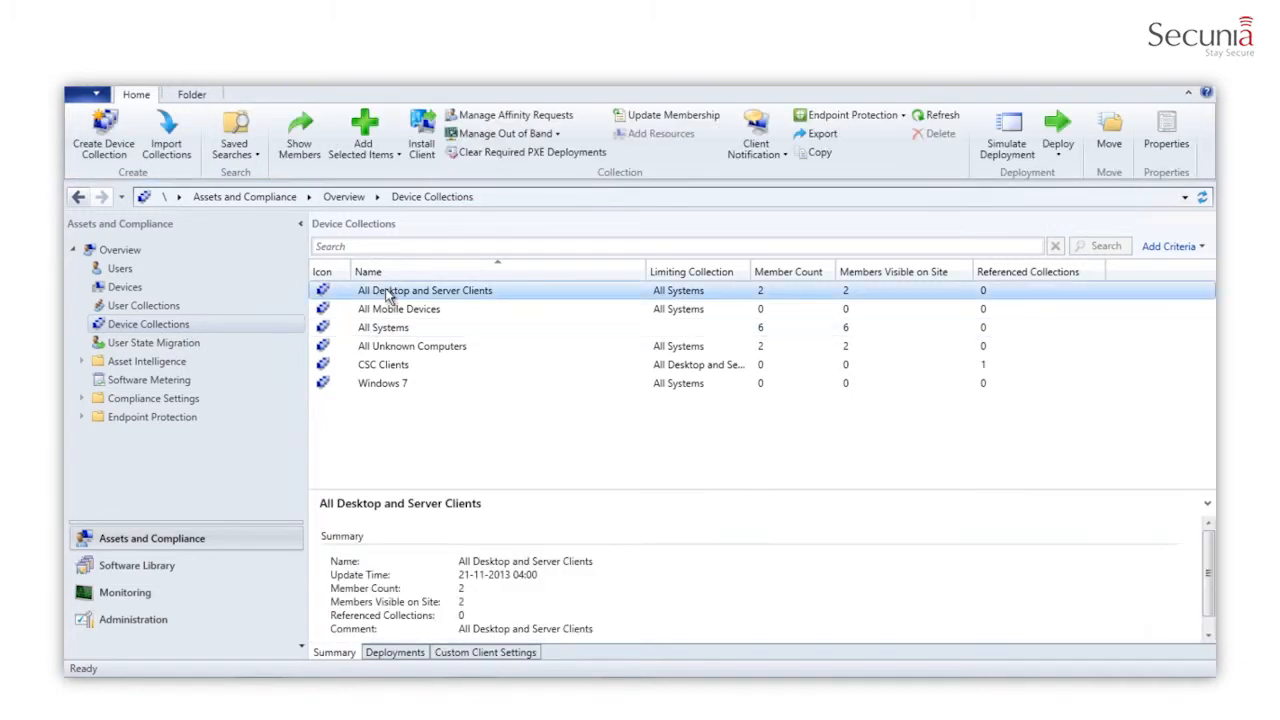
{"action": "right_click", "coordinate": [425, 290]}
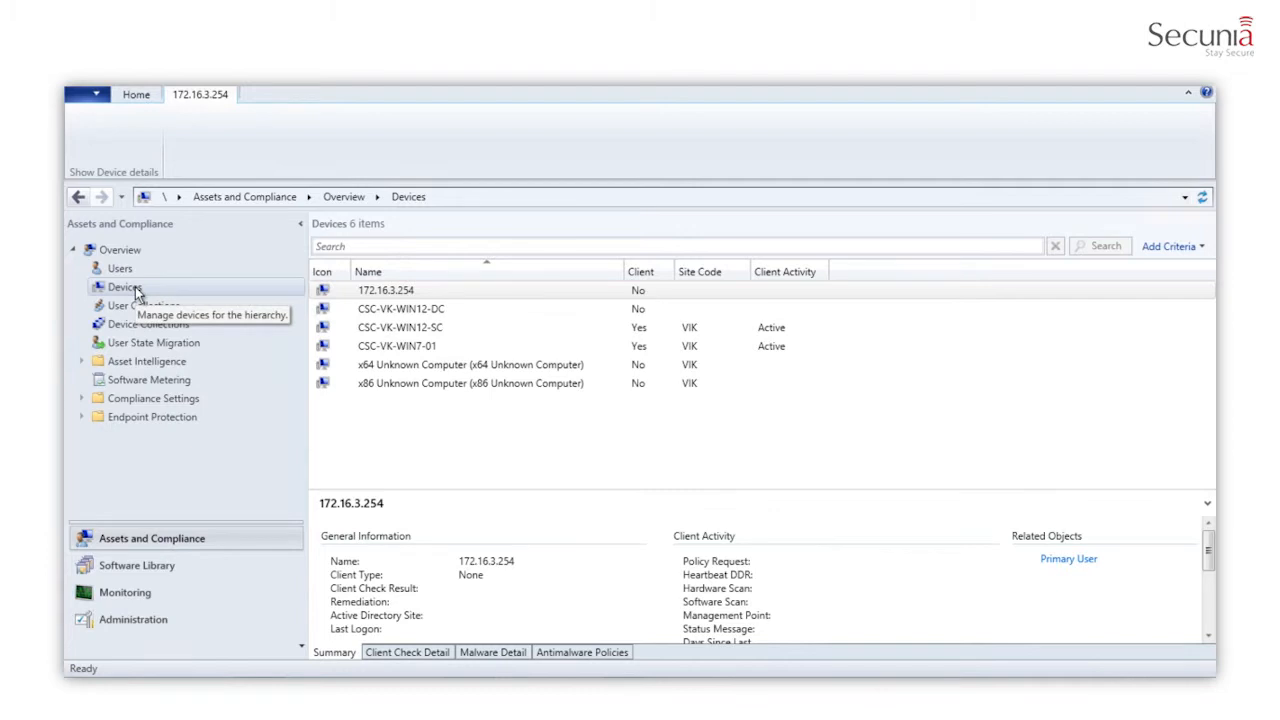
{"action": "mouse_move", "coordinate": [125, 288]}
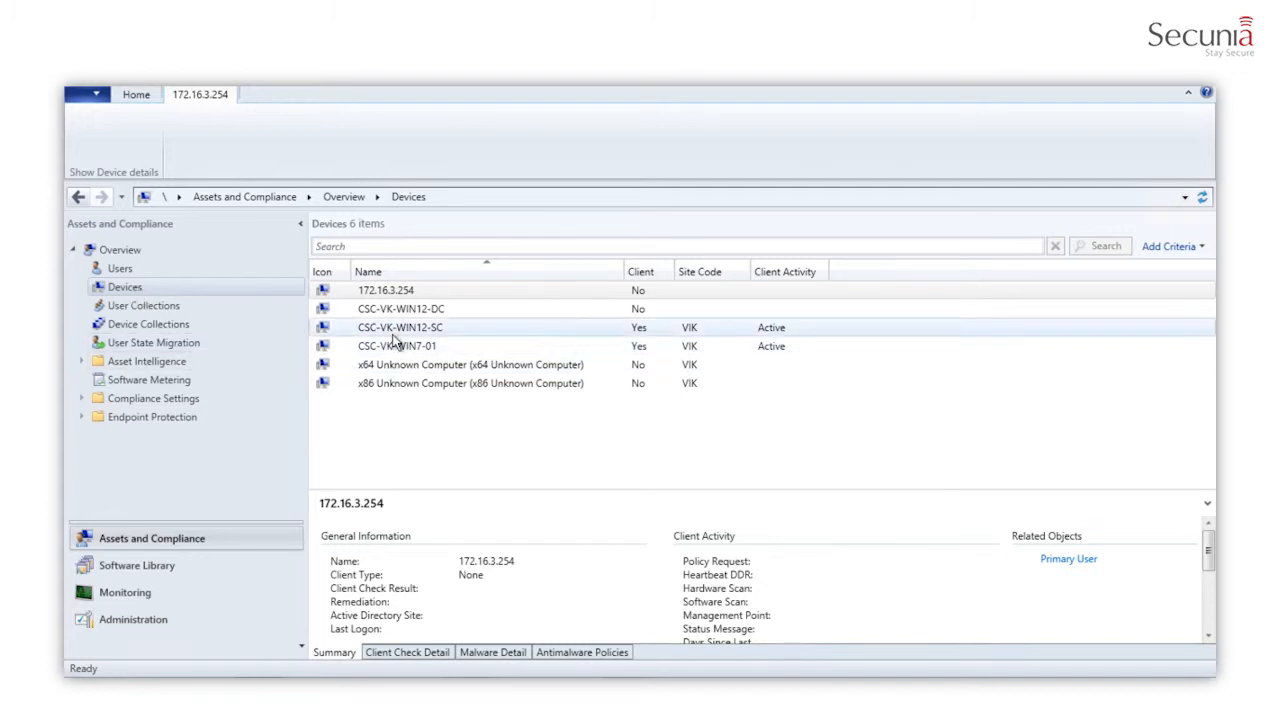
View the Secunia scan results for device CSC-VK-WIN7-01.
{"action": "right_click", "coordinate": [397, 345]}
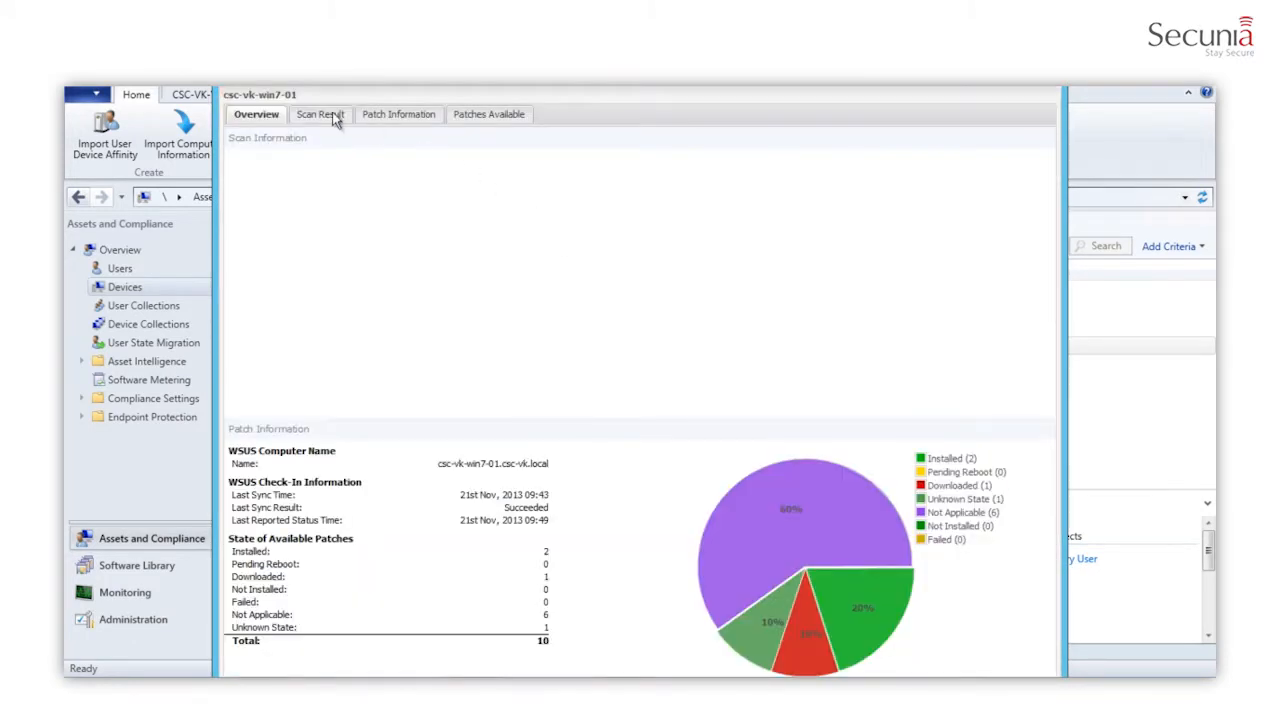
{"action": "left_click", "coordinate": [319, 113]}
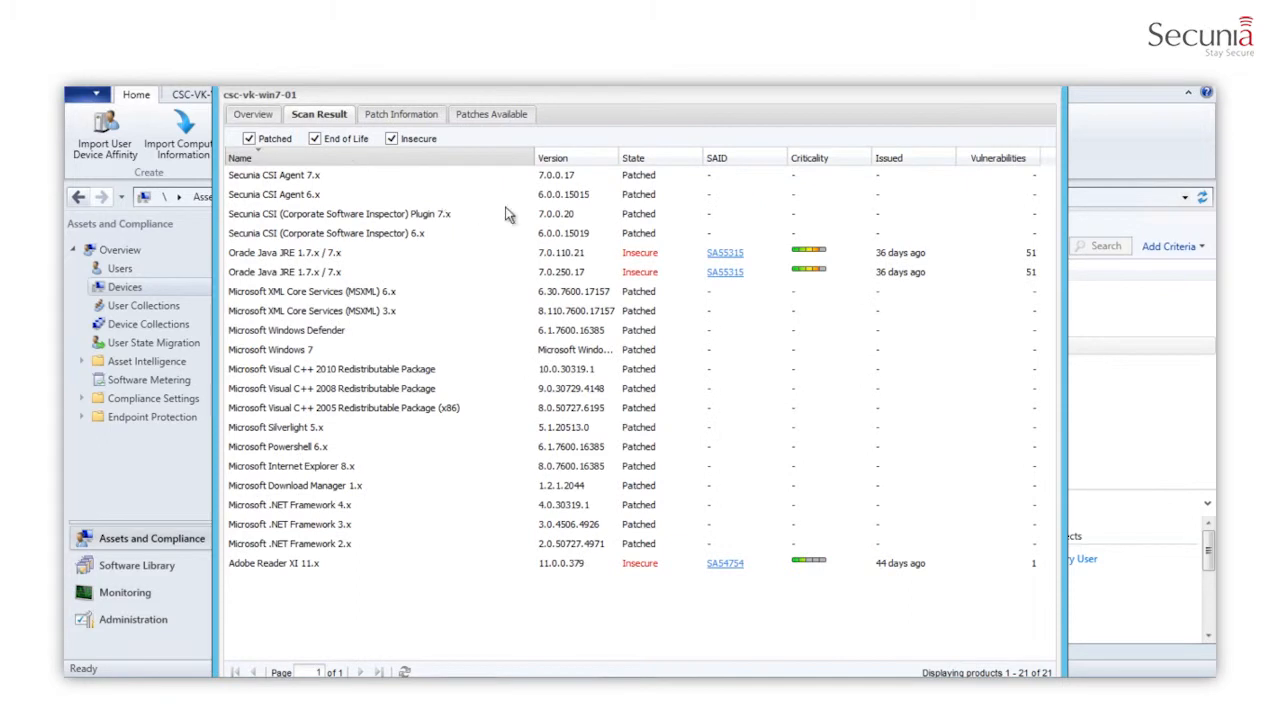
{"action": "mouse_move", "coordinate": [640, 363]}
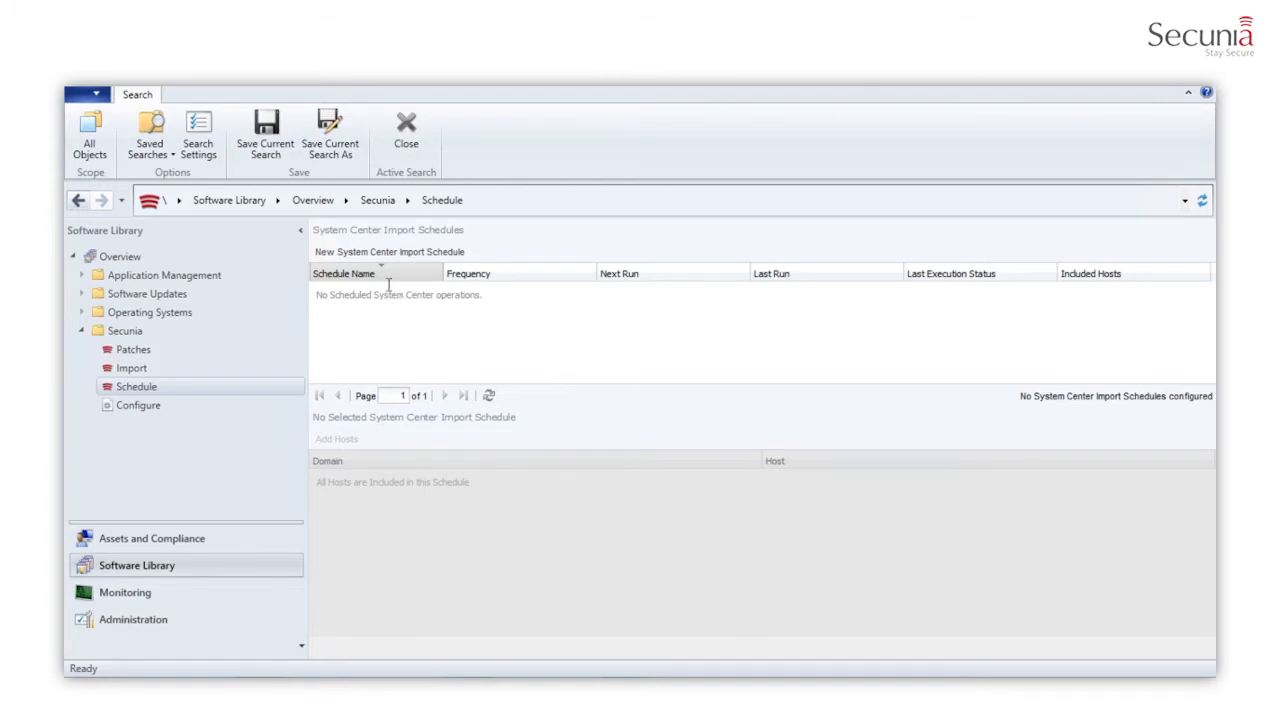
{"action": "left_click", "coordinate": [389, 251]}
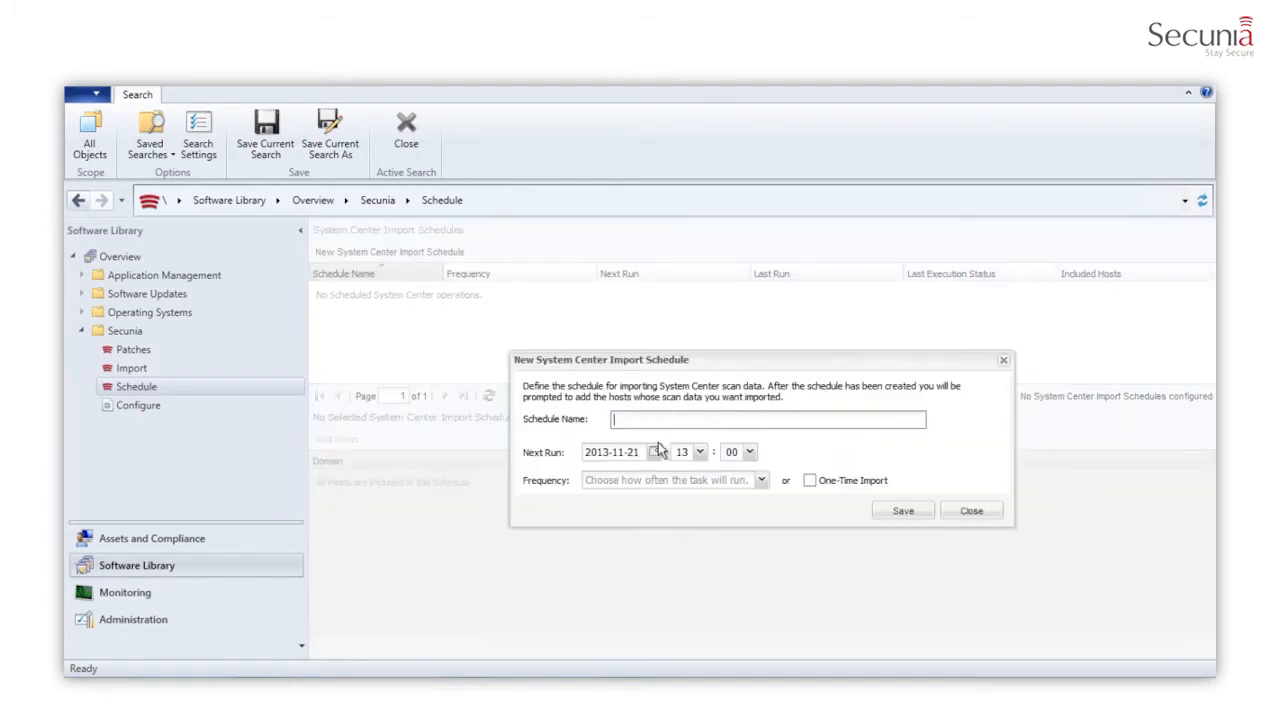
{"action": "type", "text": "Import"}
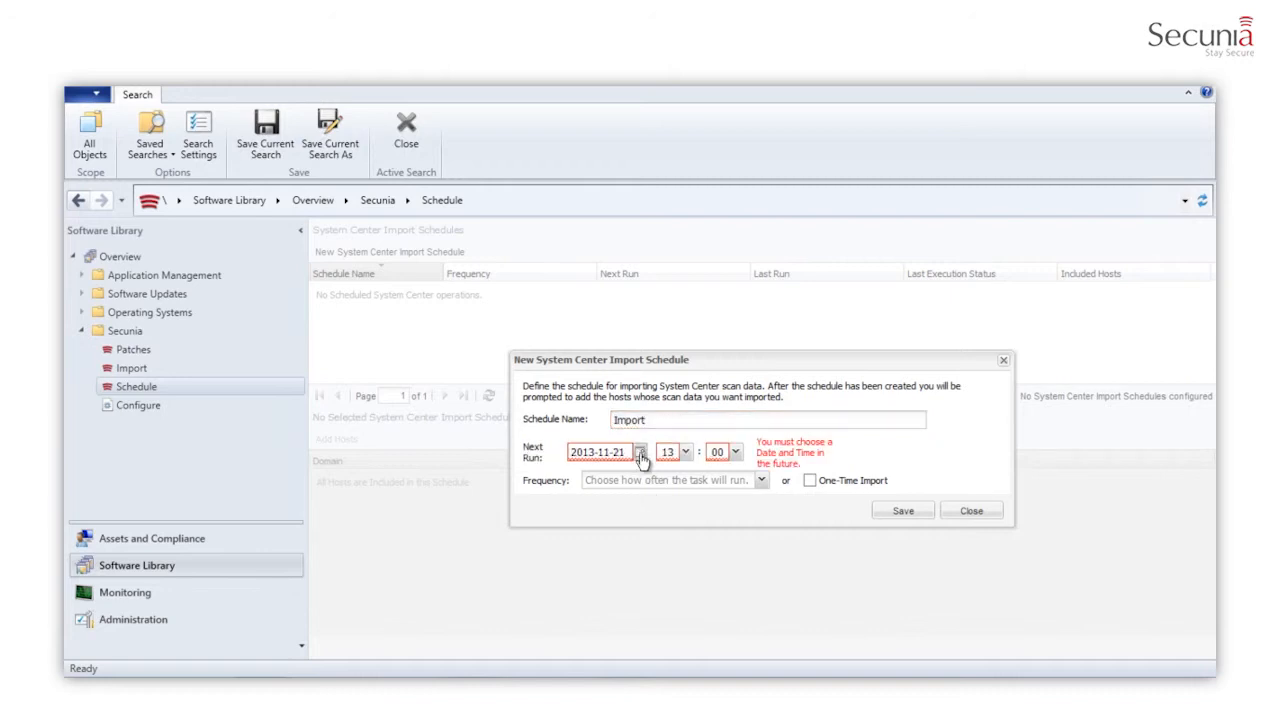
{"action": "left_click", "coordinate": [641, 447]}
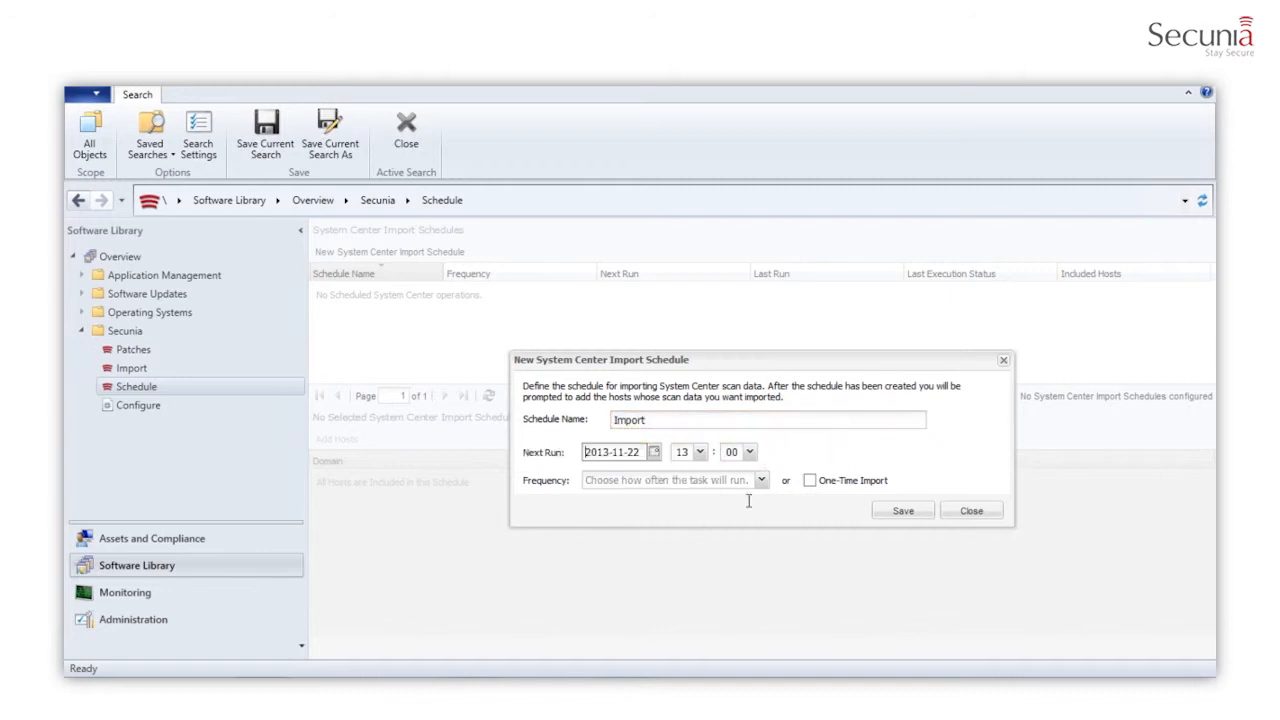
{"action": "left_click", "coordinate": [761, 480]}
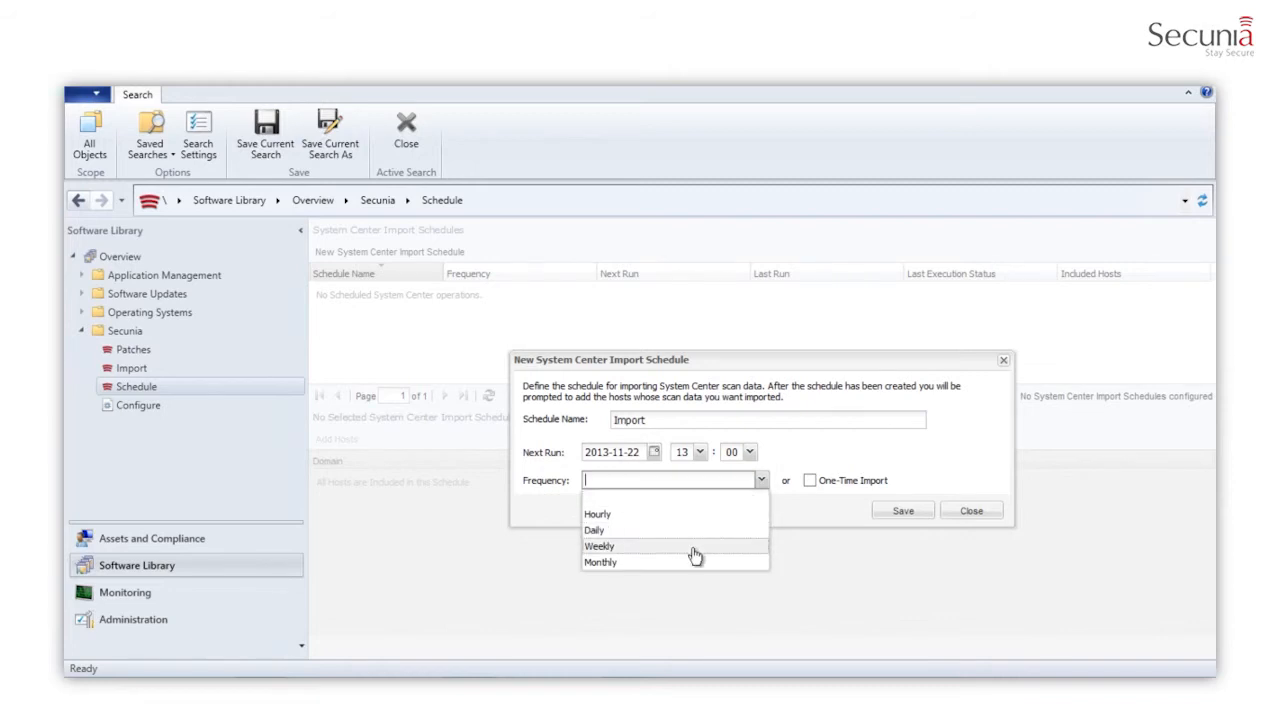
{"action": "left_click", "coordinate": [599, 546]}
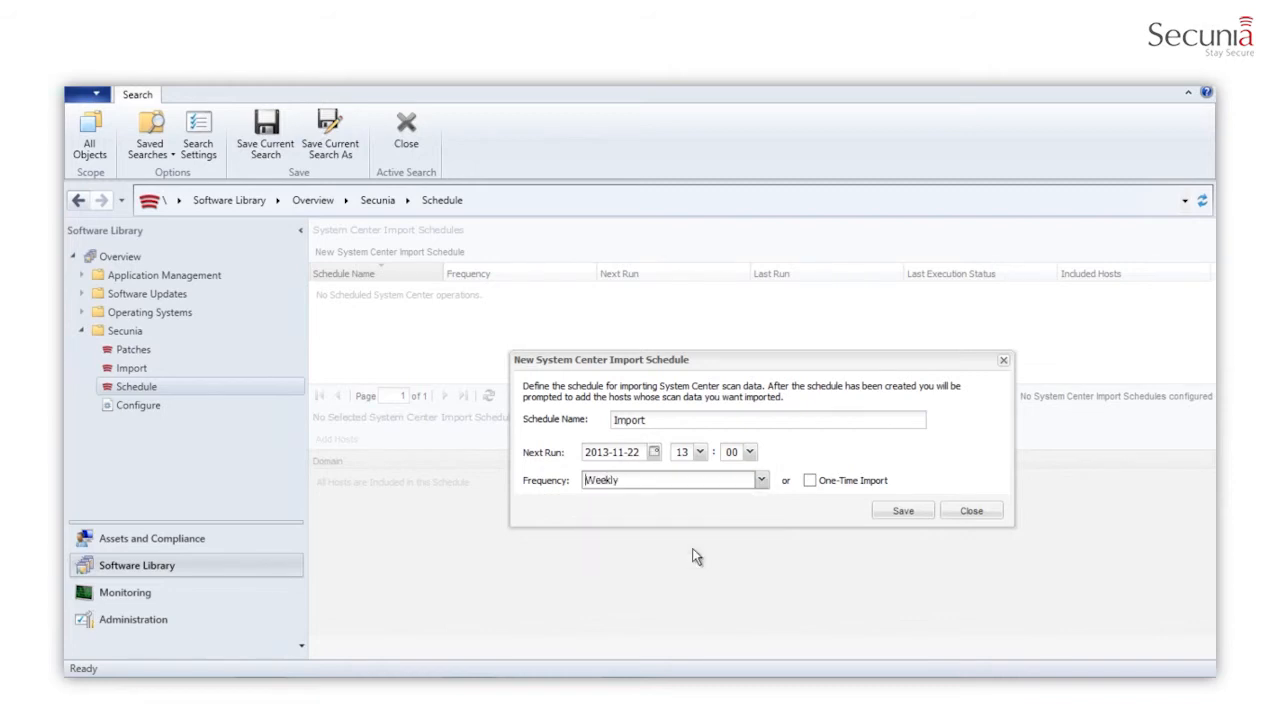
{"action": "mouse_move", "coordinate": [857, 495]}
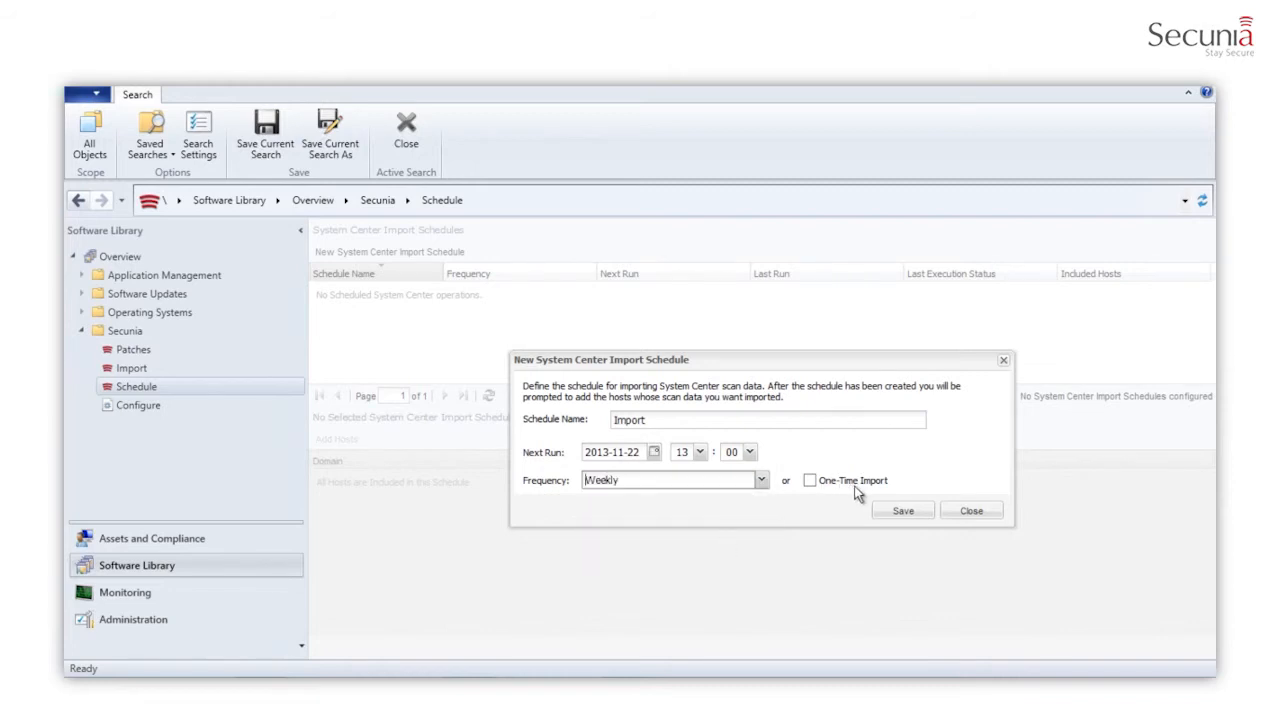
{"action": "mouse_move", "coordinate": [848, 492]}
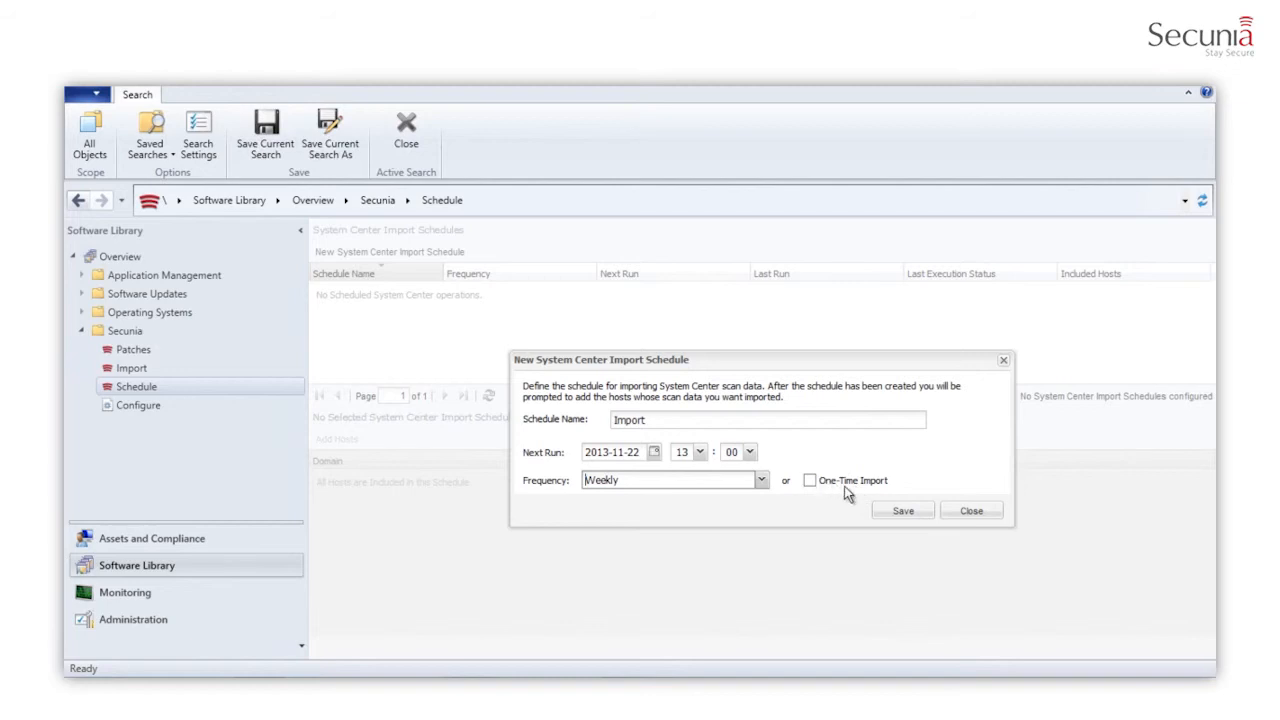
{"action": "mouse_move", "coordinate": [901, 511]}
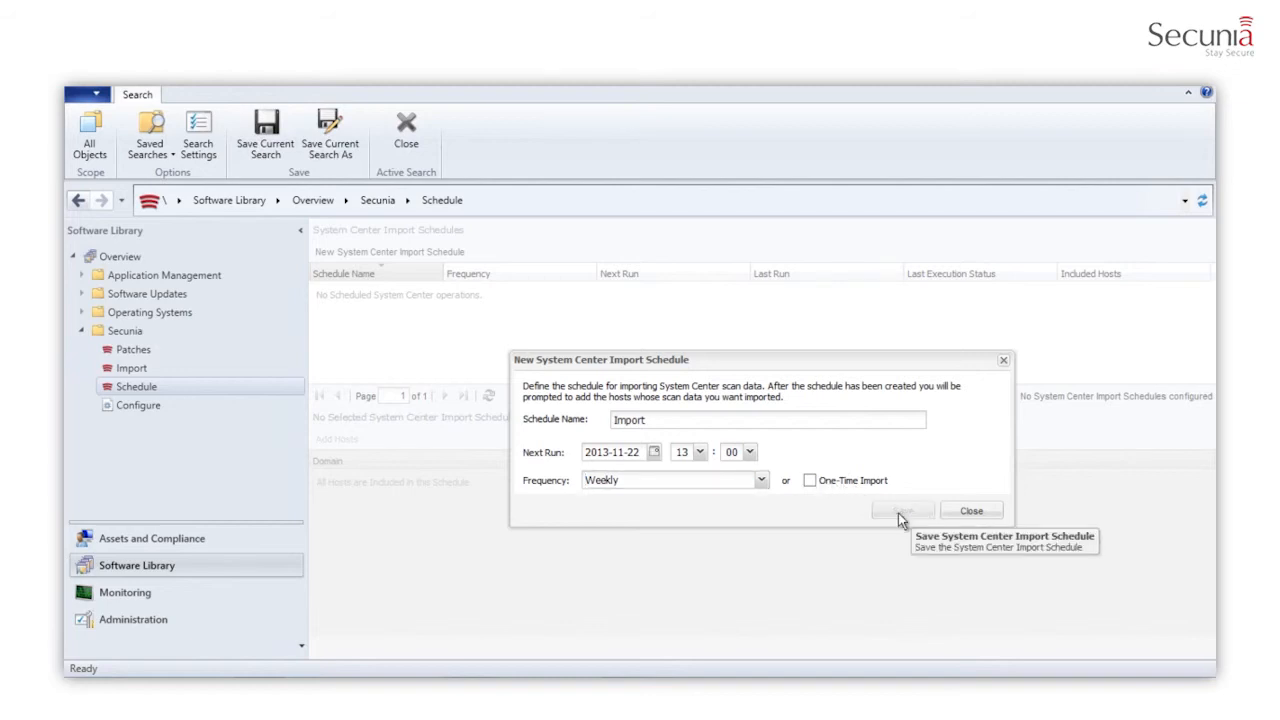